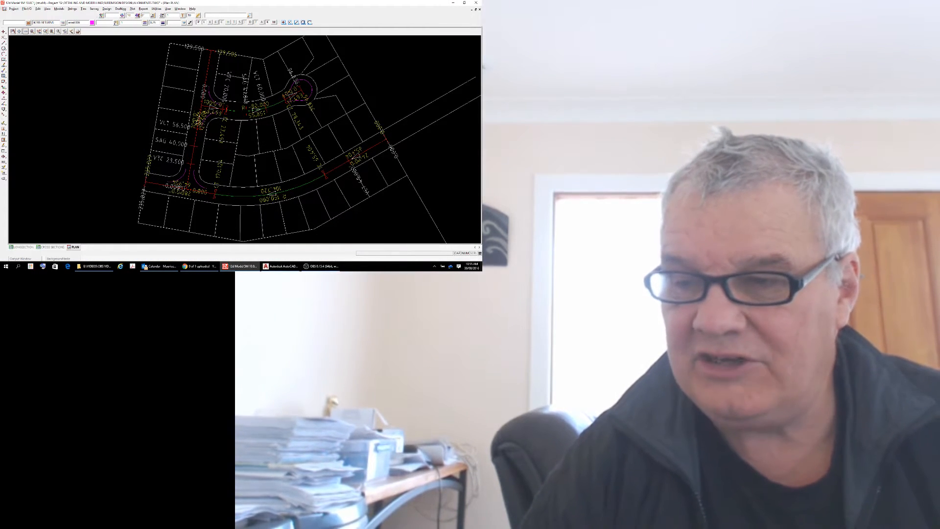
- Start a new MTF template file from the Design menu
{"action": "left_click", "coordinate": [471, 3]}
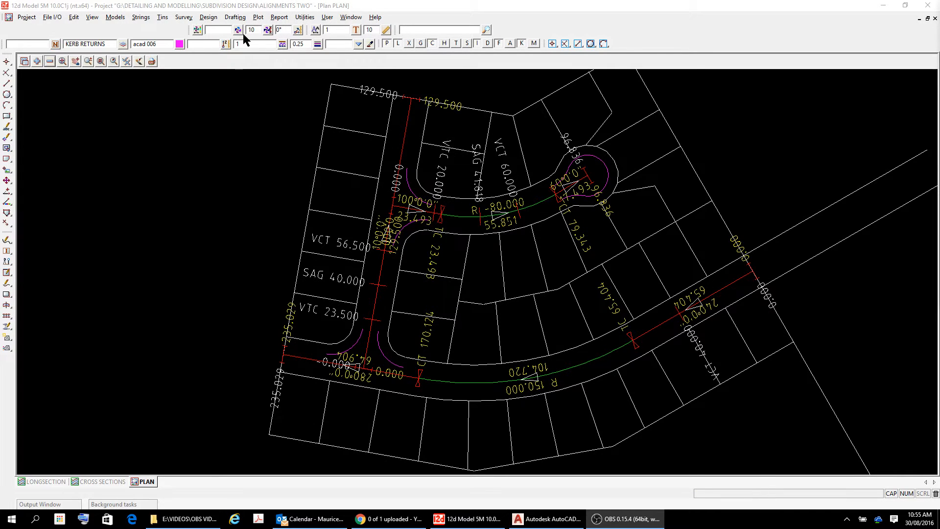
{"action": "left_click", "coordinate": [208, 17]}
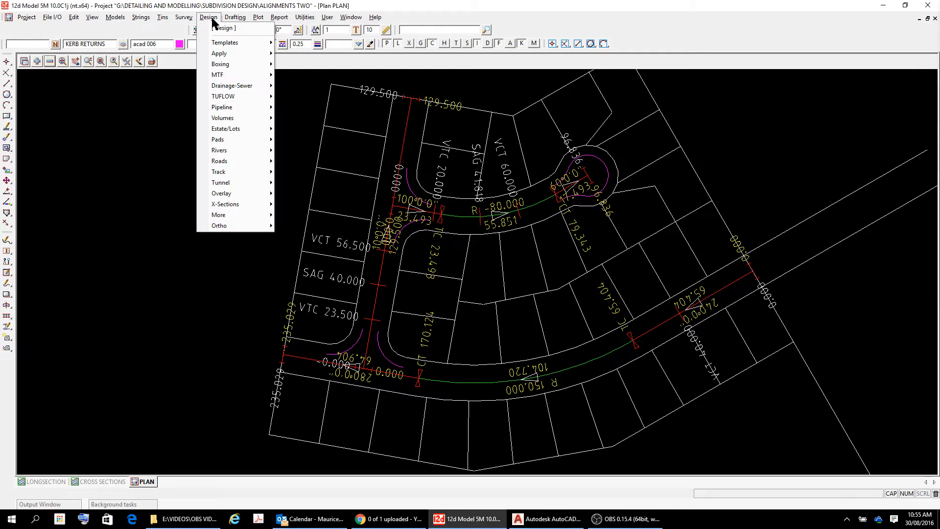
{"action": "mouse_move", "coordinate": [217, 75]}
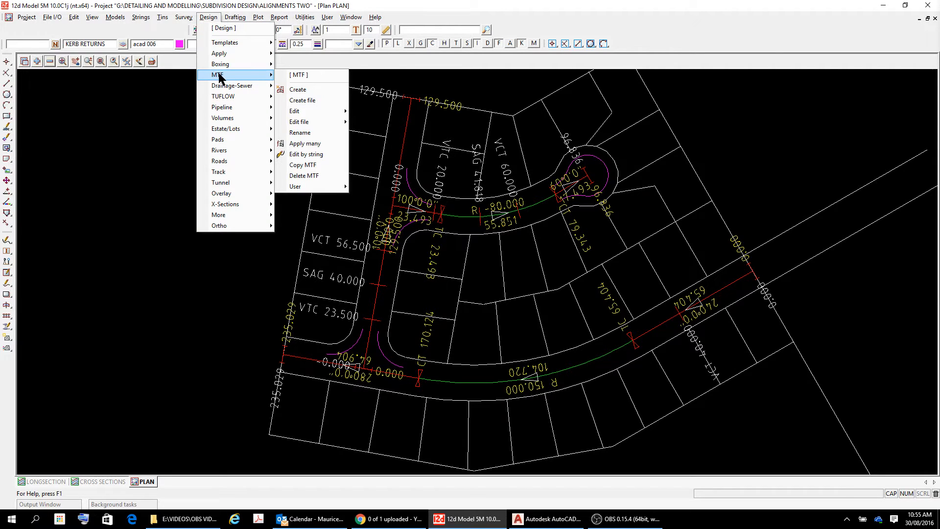
{"action": "left_click", "coordinate": [302, 100]}
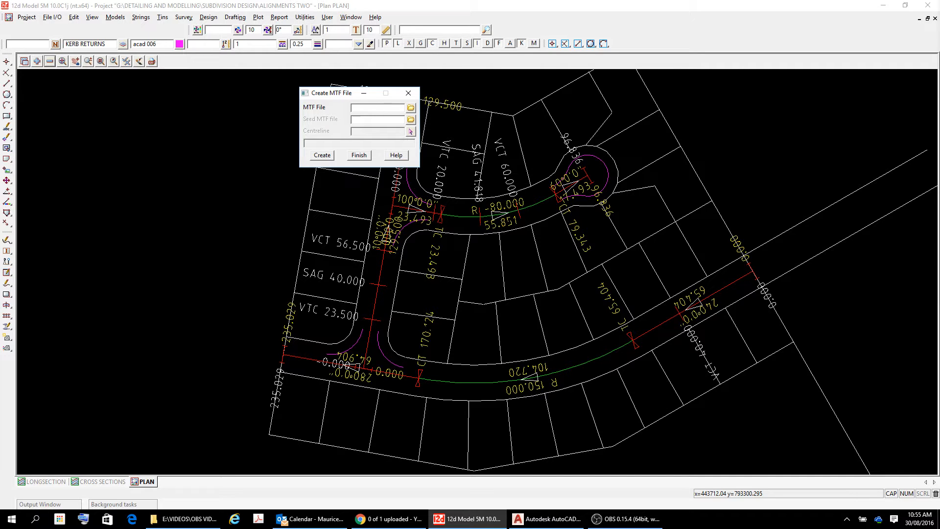
- Name the MTF file ROAD 111 and accept ROAD 1 as its centreline
{"action": "type", "text": "ROAD"}
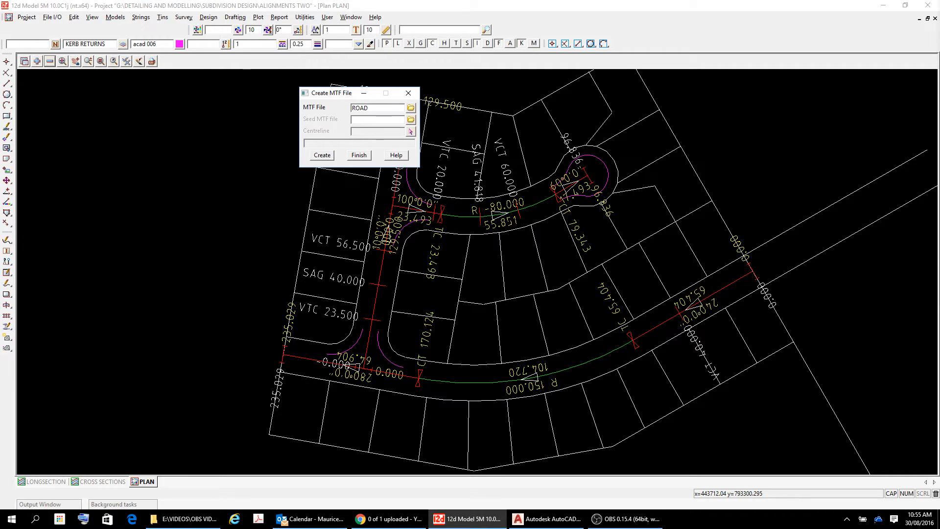
{"action": "type", "text": "111"}
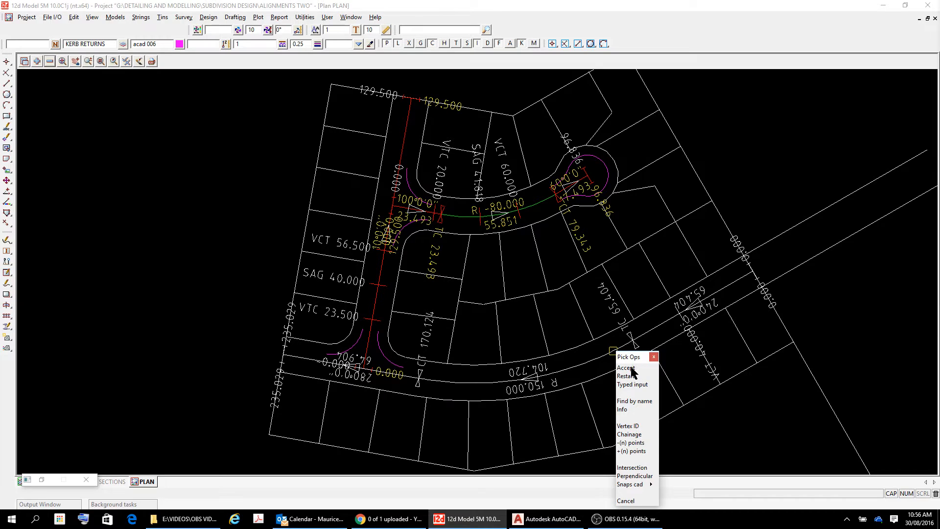
{"action": "left_click", "coordinate": [626, 368]}
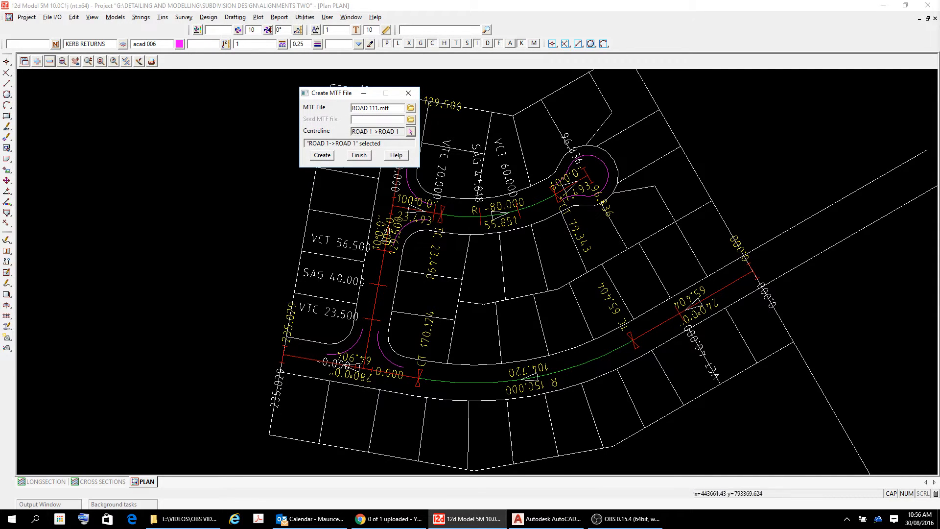
{"action": "left_click", "coordinate": [322, 156]}
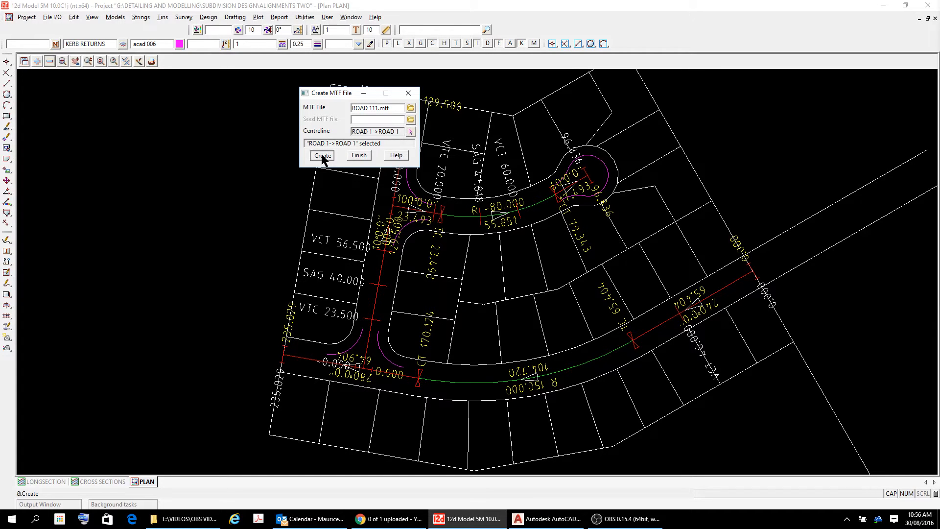
- Create ROAD 111.mtf and bring up its left-side template table
{"action": "left_click", "coordinate": [322, 156]}
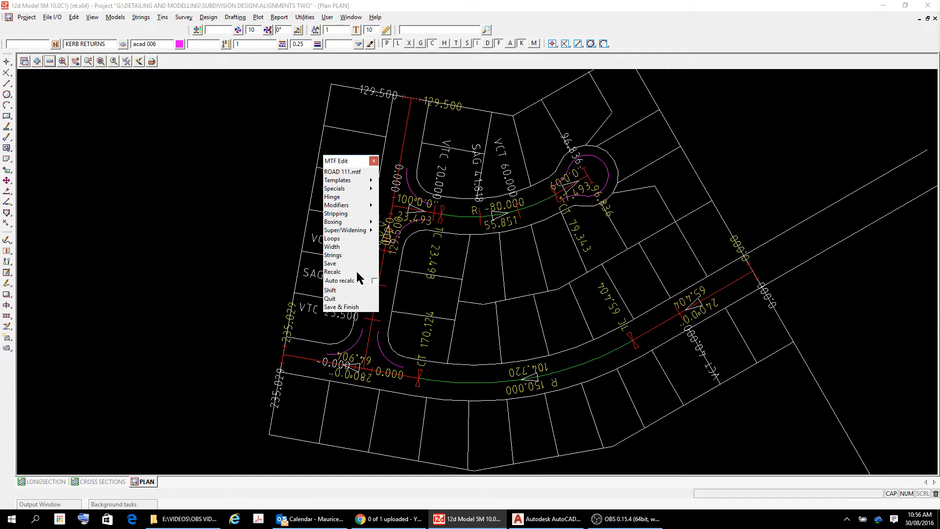
{"action": "left_click", "coordinate": [337, 180]}
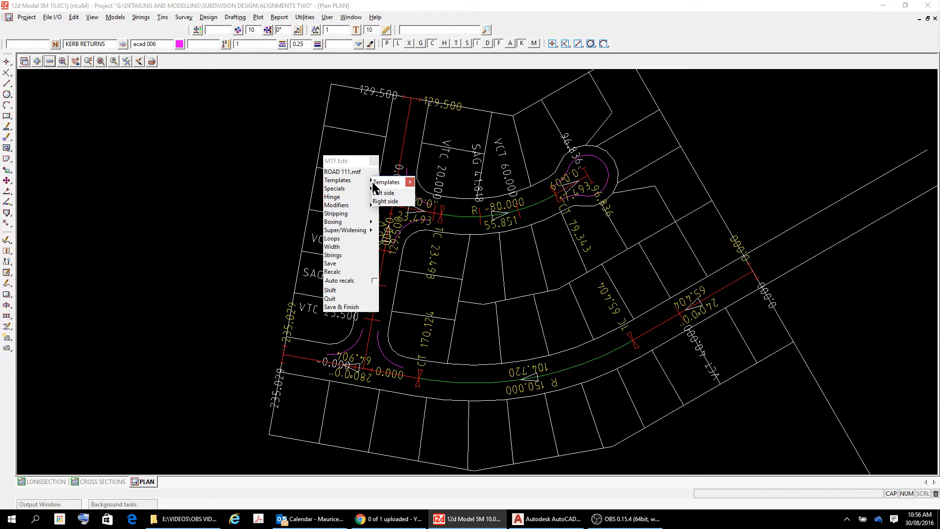
{"action": "left_click", "coordinate": [384, 193]}
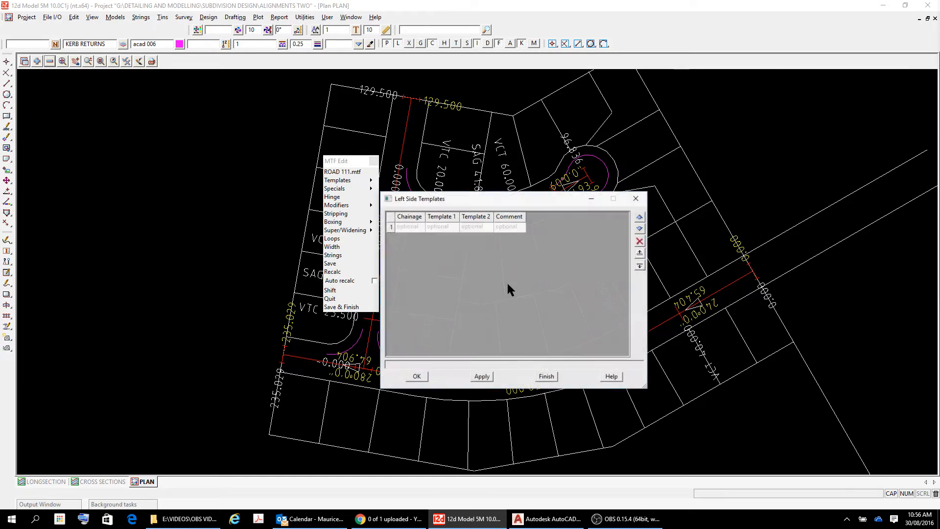
- Enter left-side template chainages 0 and 999
{"action": "left_click", "coordinate": [409, 226]}
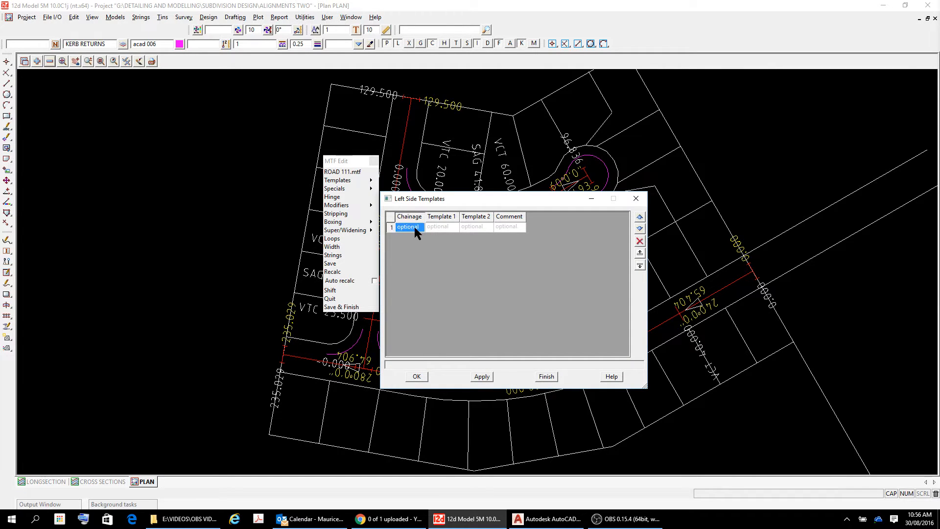
{"action": "type", "text": "0"}
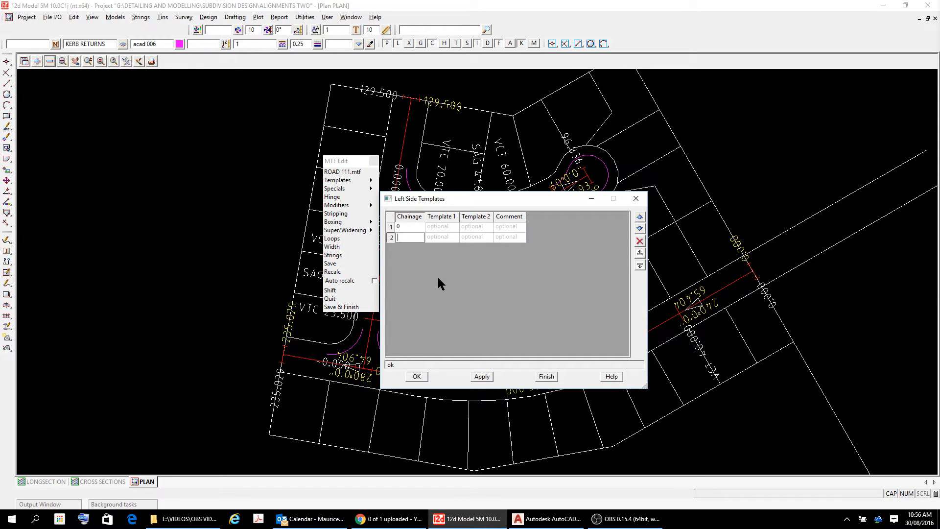
{"action": "type", "text": "999"}
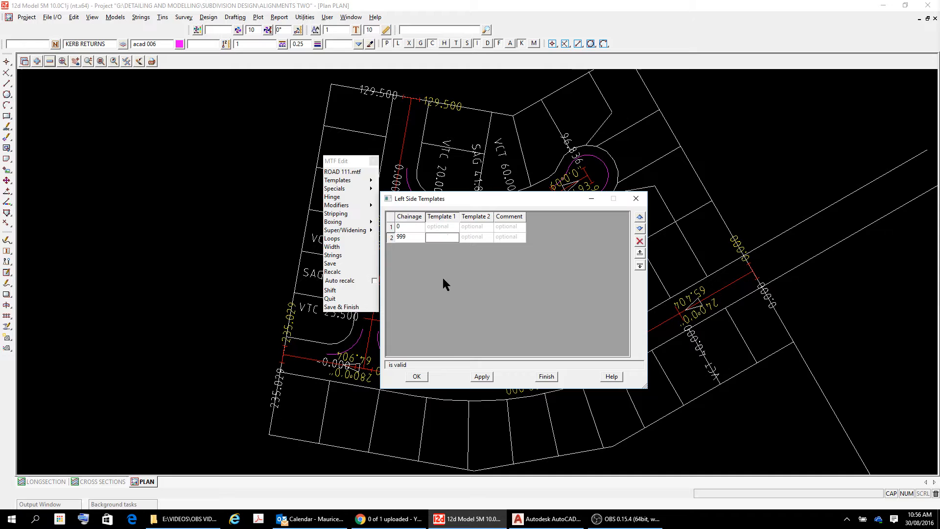
{"action": "left_click", "coordinate": [441, 236]}
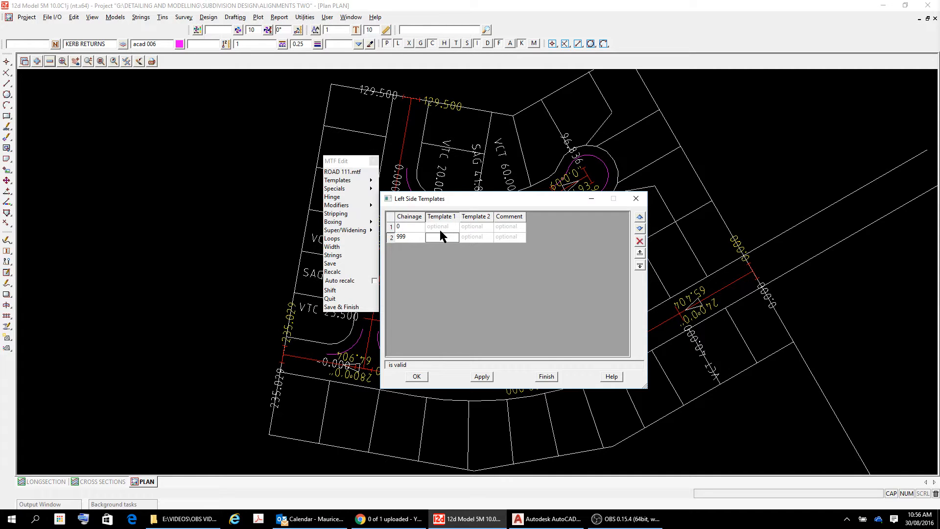
{"action": "left_click", "coordinate": [441, 236]}
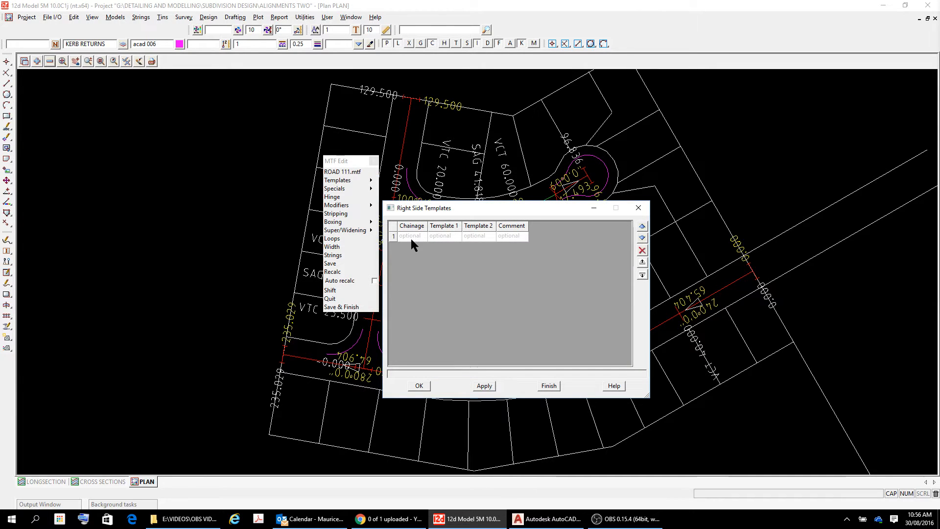
- Enter right-side template chainages 0 and 9999
{"action": "left_click", "coordinate": [410, 236]}
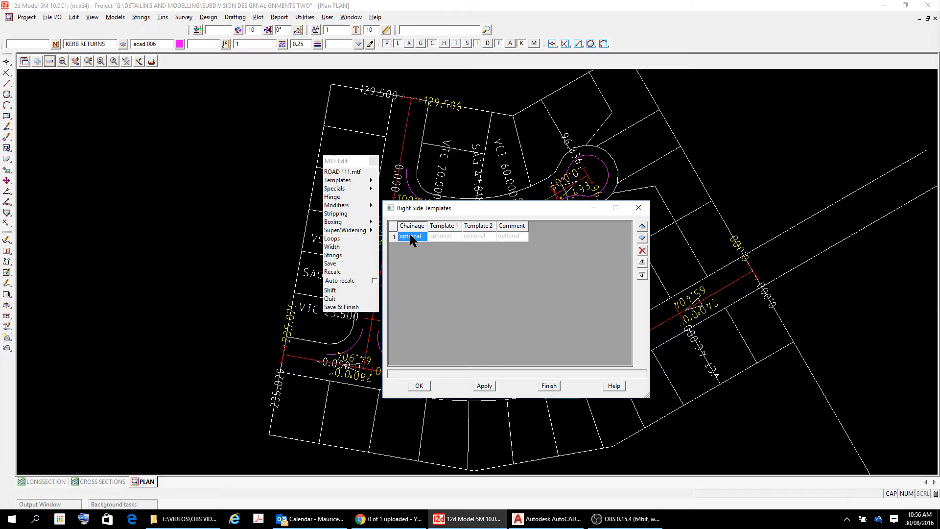
{"action": "left_click", "coordinate": [411, 236]}
{"action": "type", "text": "0"}
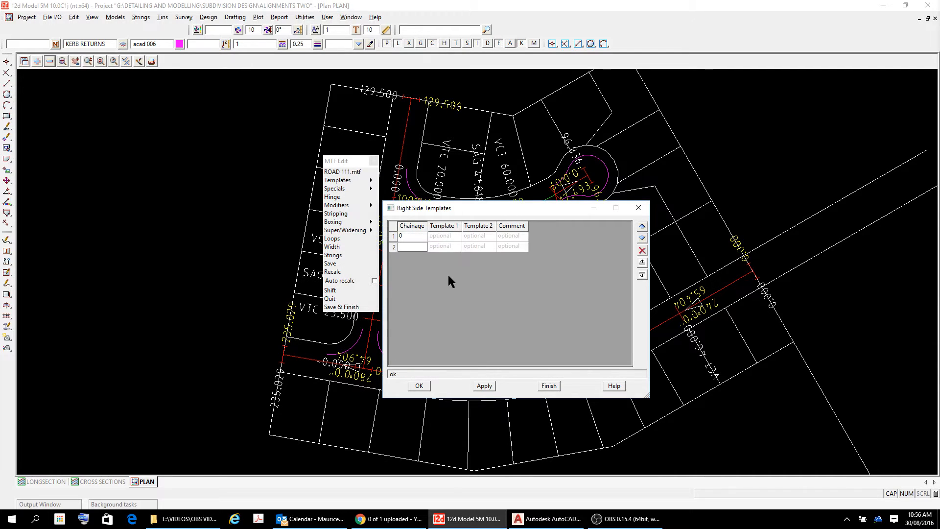
{"action": "type", "text": "9999"}
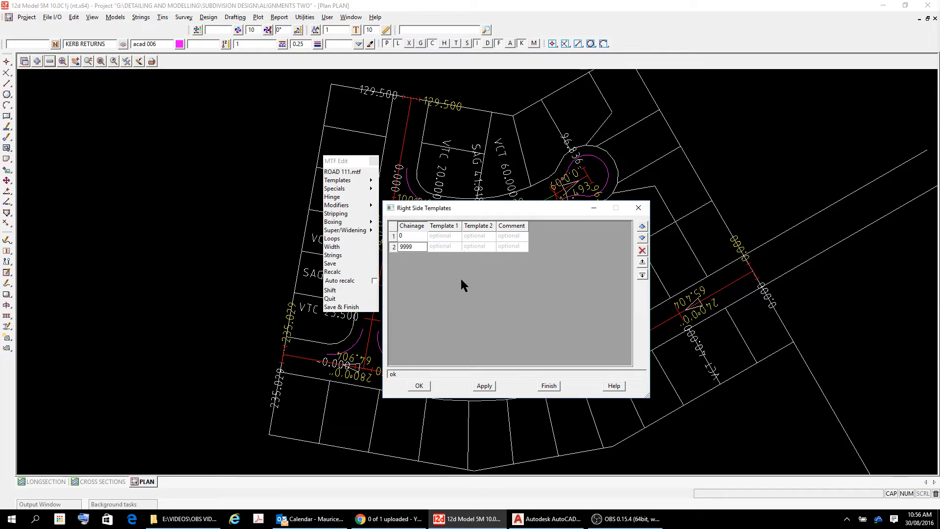
{"action": "left_click", "coordinate": [444, 236]}
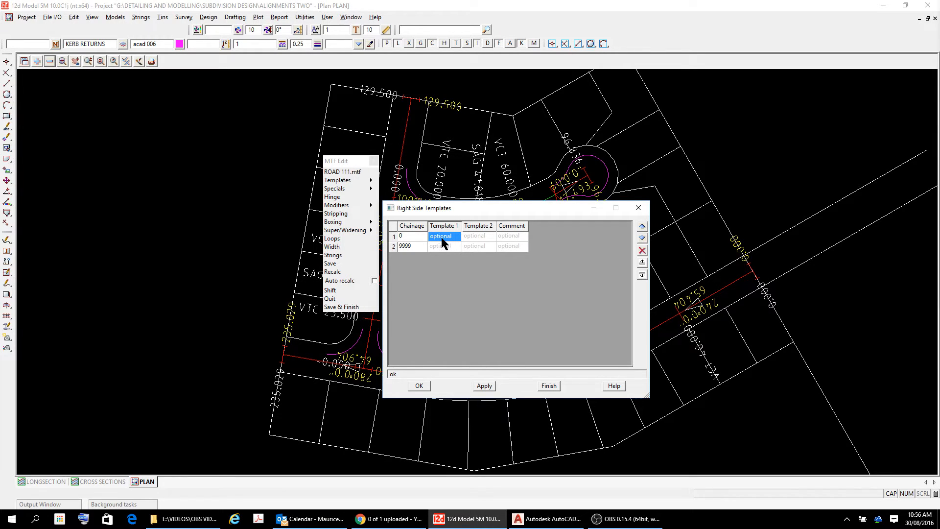
- Assign ROAD TYPICAL to the first right-side row, apply and close the table
{"action": "left_click", "coordinate": [440, 235]}
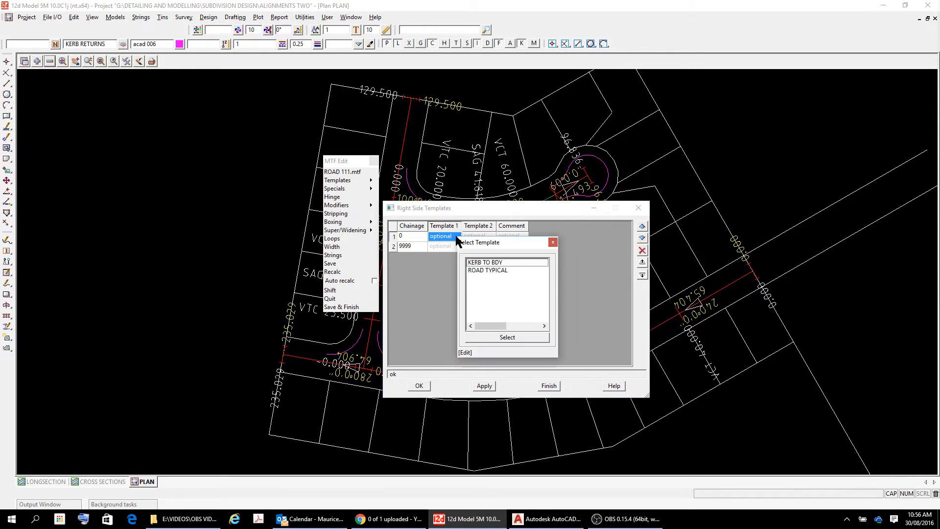
{"action": "left_click", "coordinate": [506, 337]}
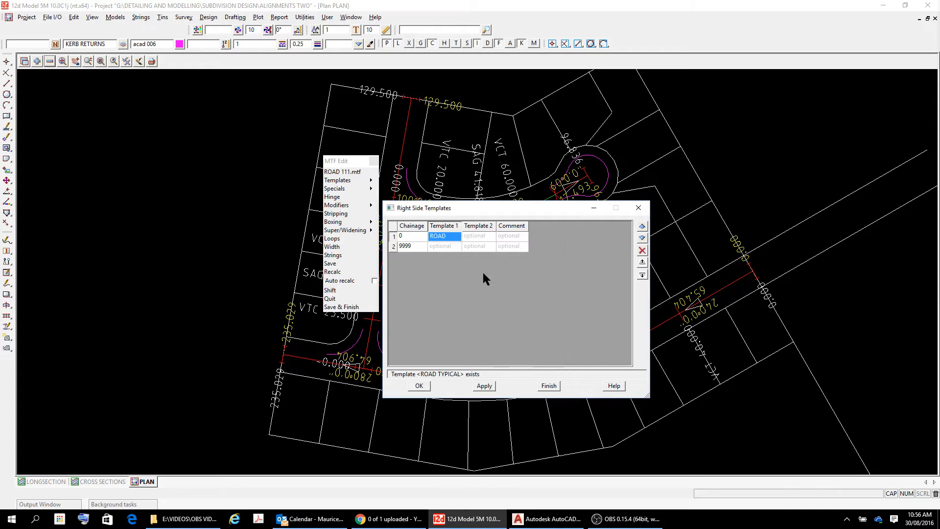
{"action": "left_click", "coordinate": [484, 386]}
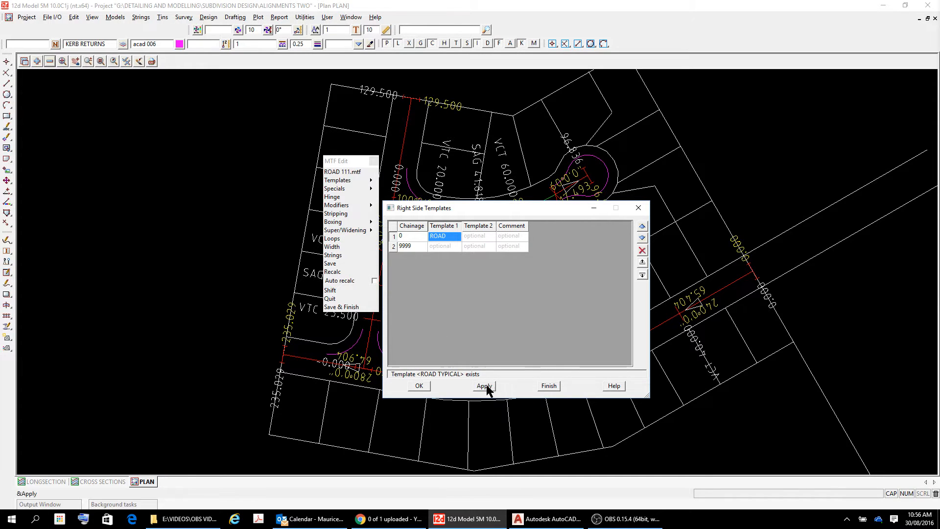
{"action": "left_click", "coordinate": [484, 386]}
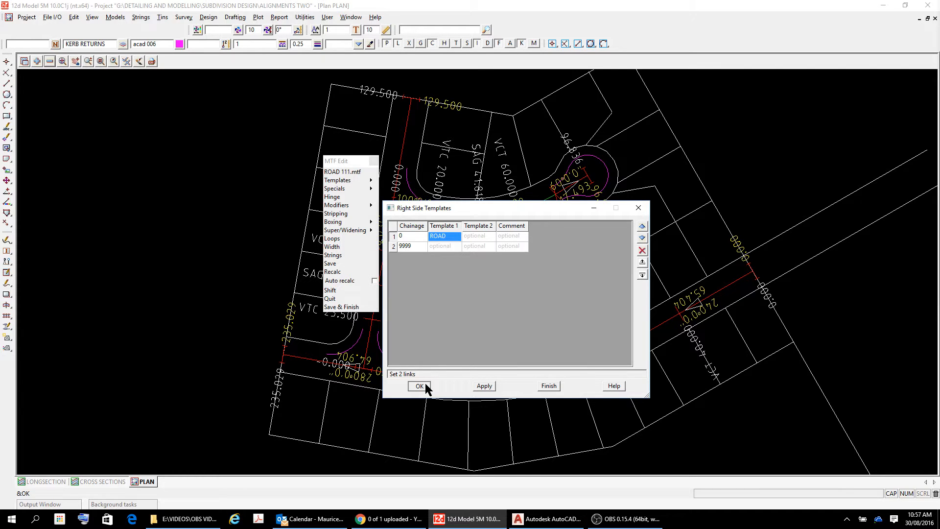
{"action": "left_click", "coordinate": [420, 386]}
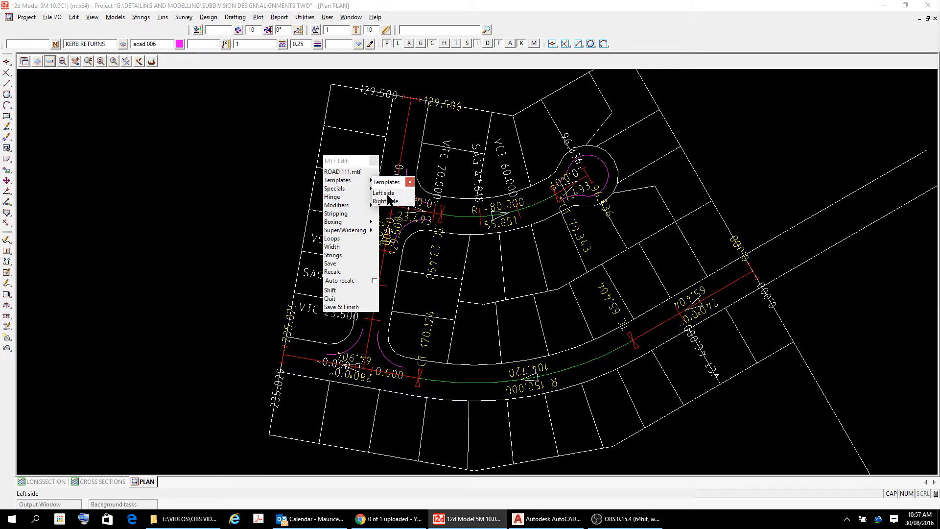
{"action": "left_click", "coordinate": [384, 193]}
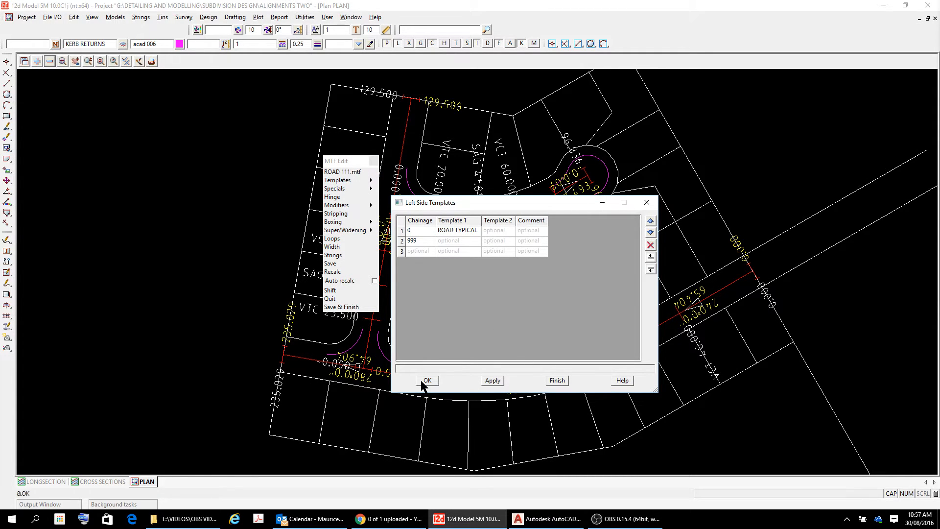
{"action": "left_click", "coordinate": [428, 380]}
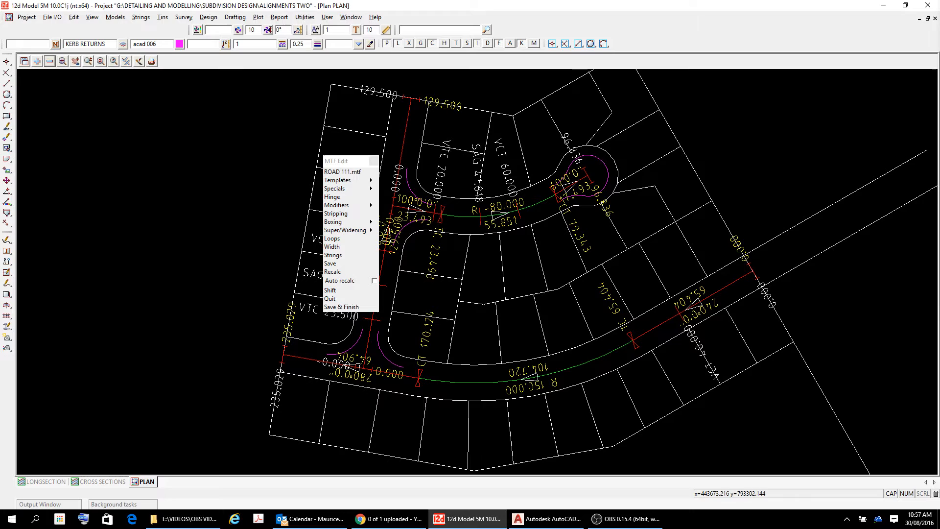
{"action": "left_click", "coordinate": [341, 307]}
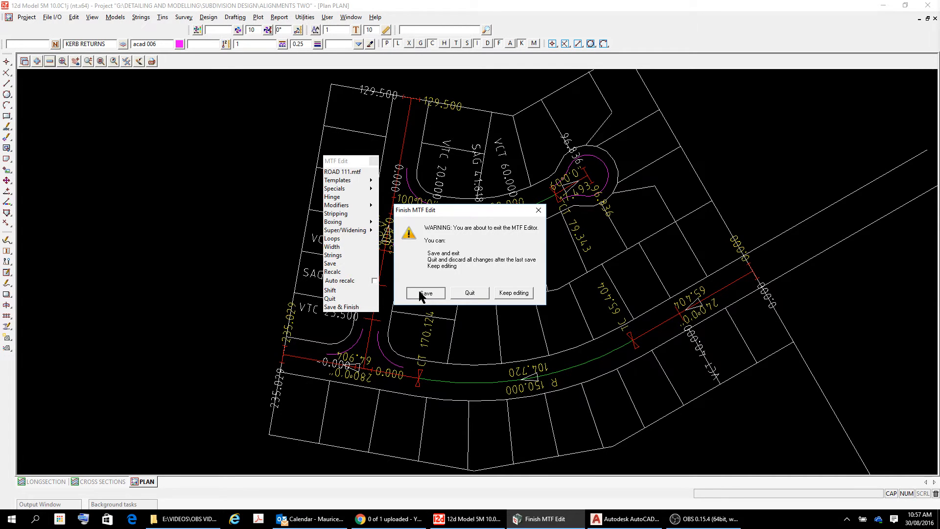
{"action": "left_click", "coordinate": [424, 293]}
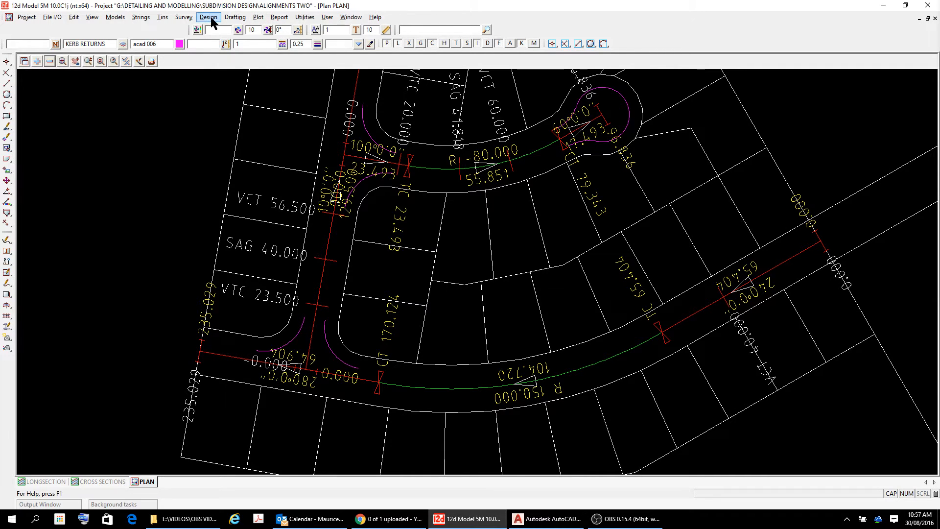
- Name the apply-templates function ROAD 111 and choose the GROUND tin
{"action": "left_click", "coordinate": [207, 16]}
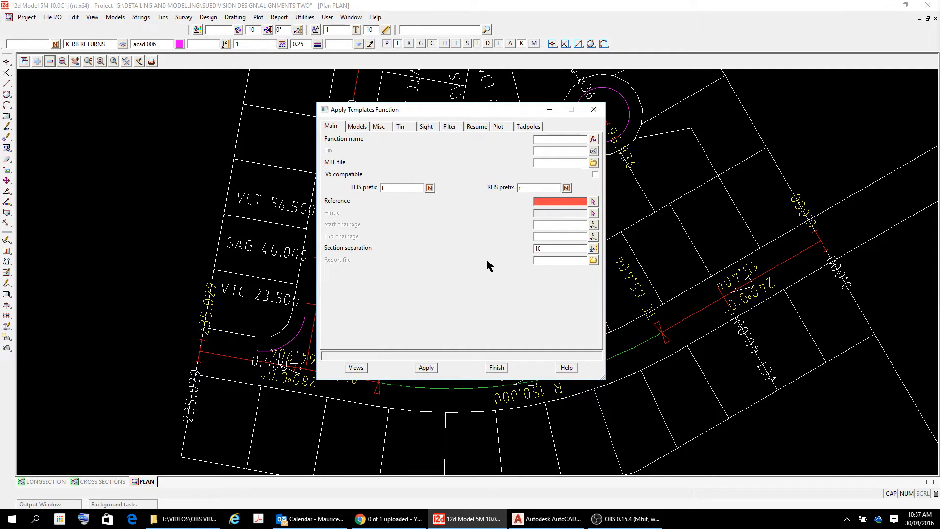
{"action": "mouse_move", "coordinate": [496, 257]}
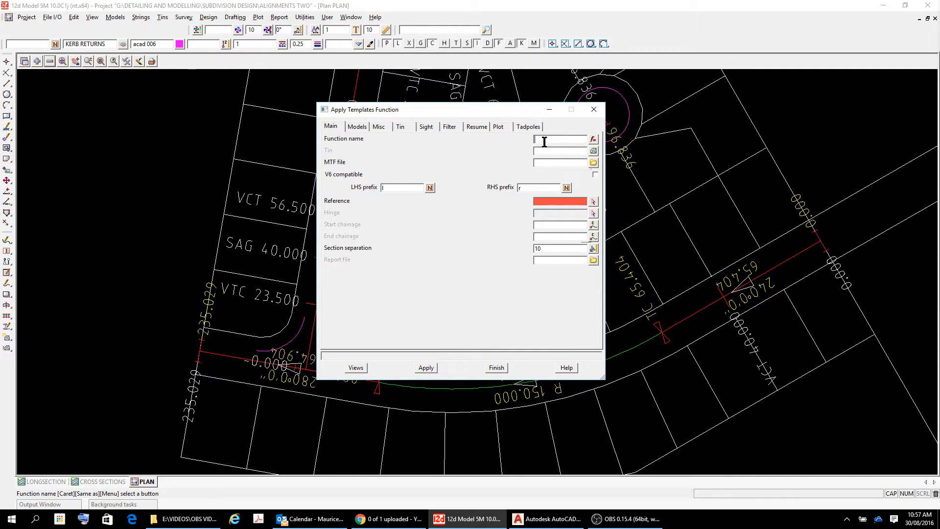
{"action": "type", "text": "ROAD"}
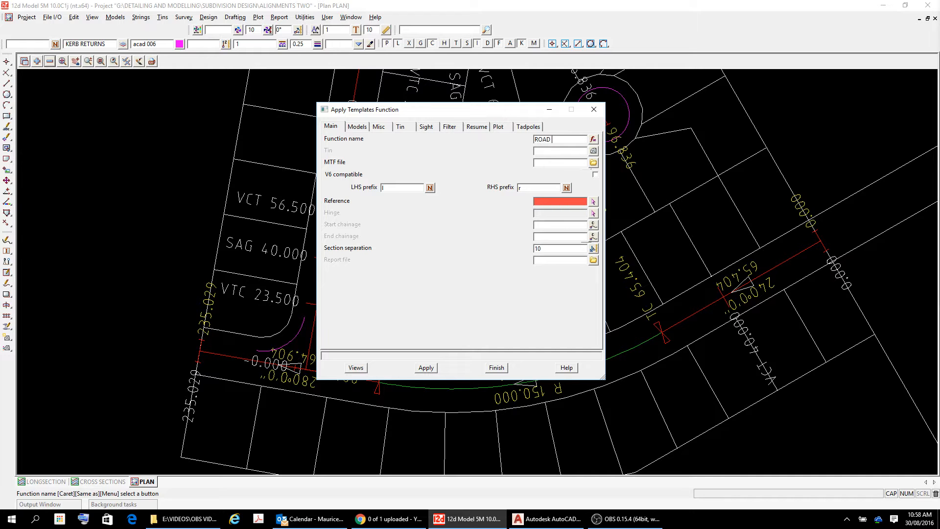
{"action": "type", "text": "111"}
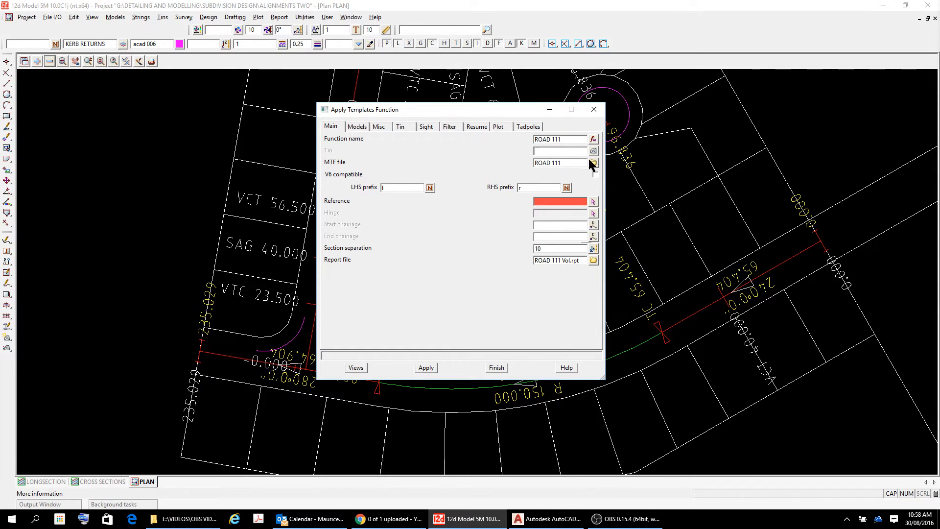
{"action": "left_click", "coordinate": [593, 151]}
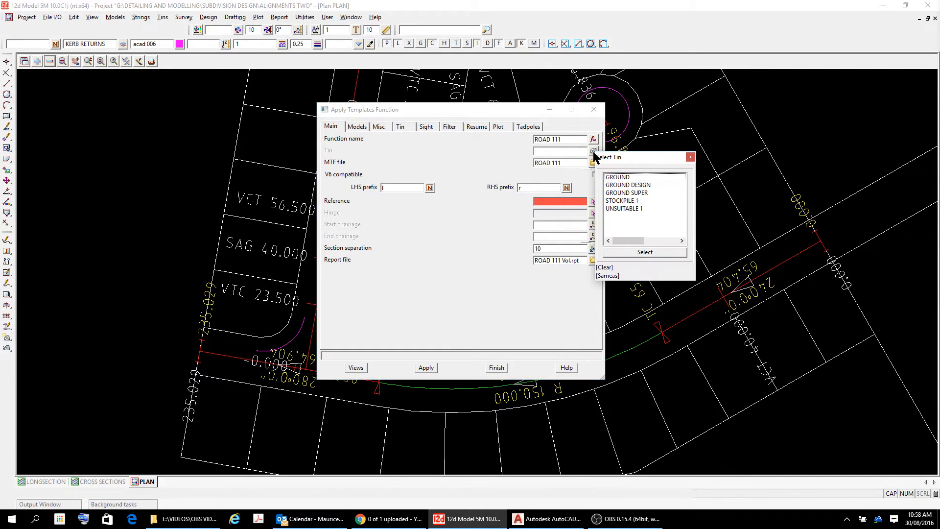
{"action": "left_click", "coordinate": [618, 176]}
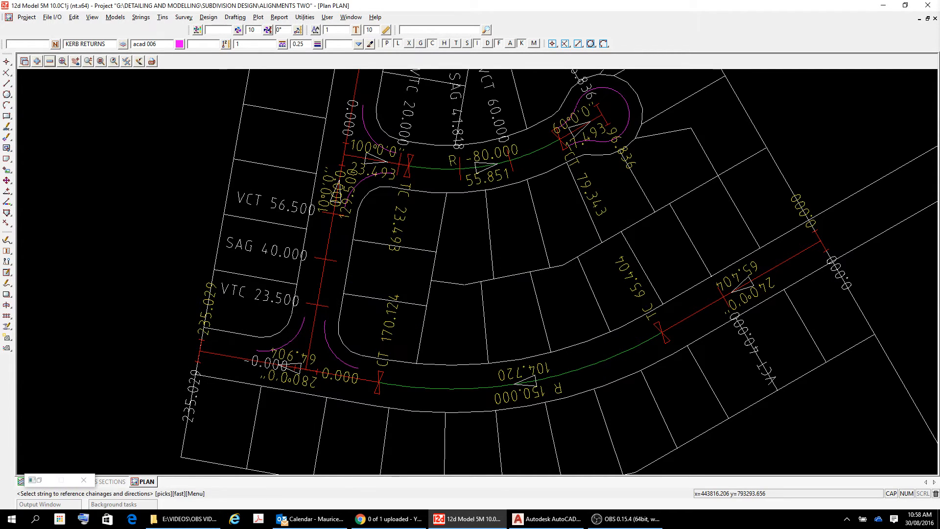
- Pick ROAD 1 as the reference string and set section separation to 5
{"action": "right_click", "coordinate": [664, 333]}
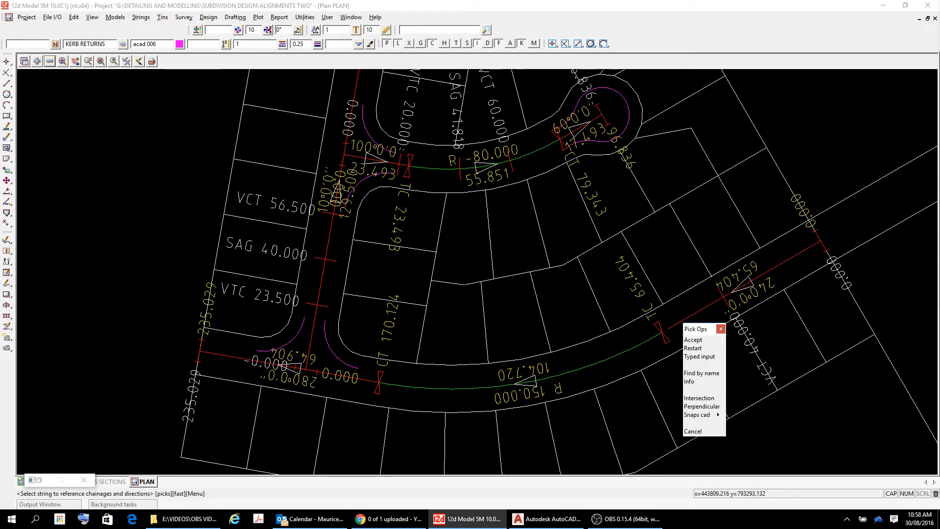
{"action": "mouse_move", "coordinate": [690, 324]}
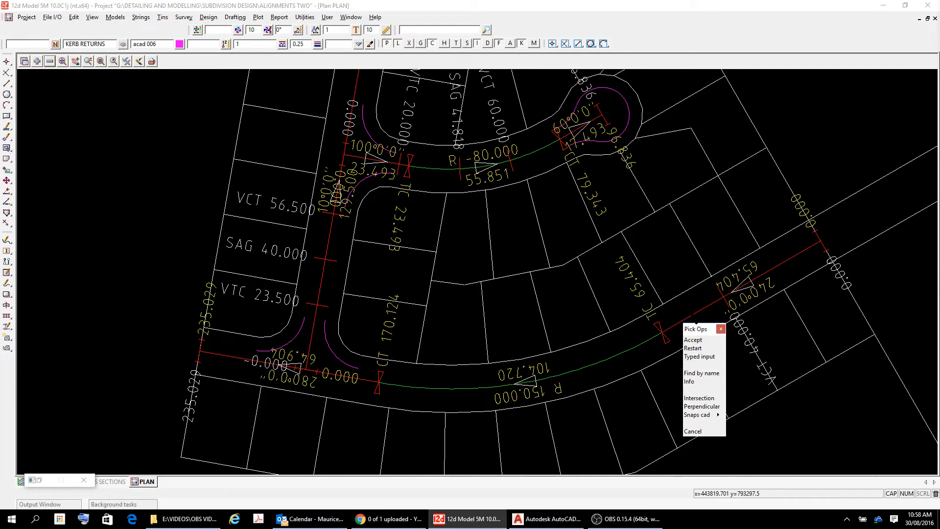
{"action": "mouse_move", "coordinate": [693, 340]}
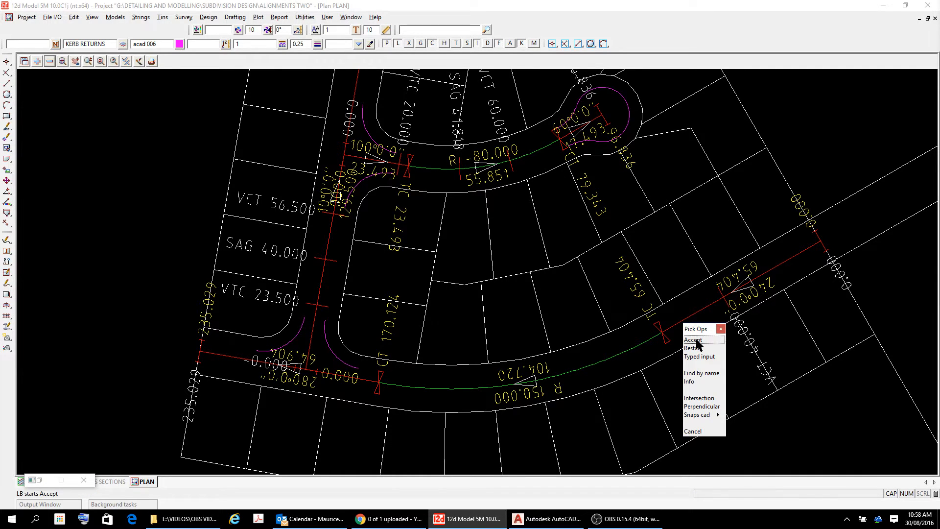
{"action": "left_click", "coordinate": [693, 340]}
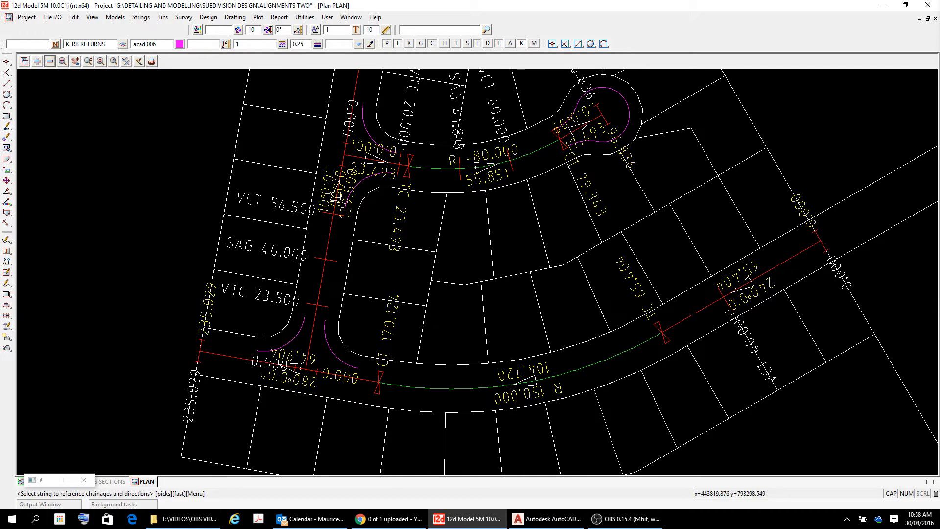
{"action": "right_click", "coordinate": [695, 314]}
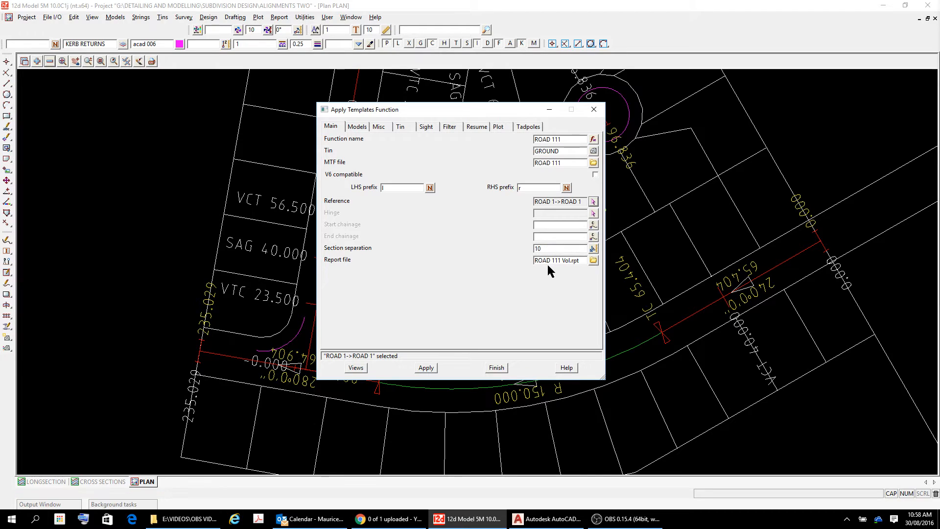
{"action": "left_click", "coordinate": [557, 248]}
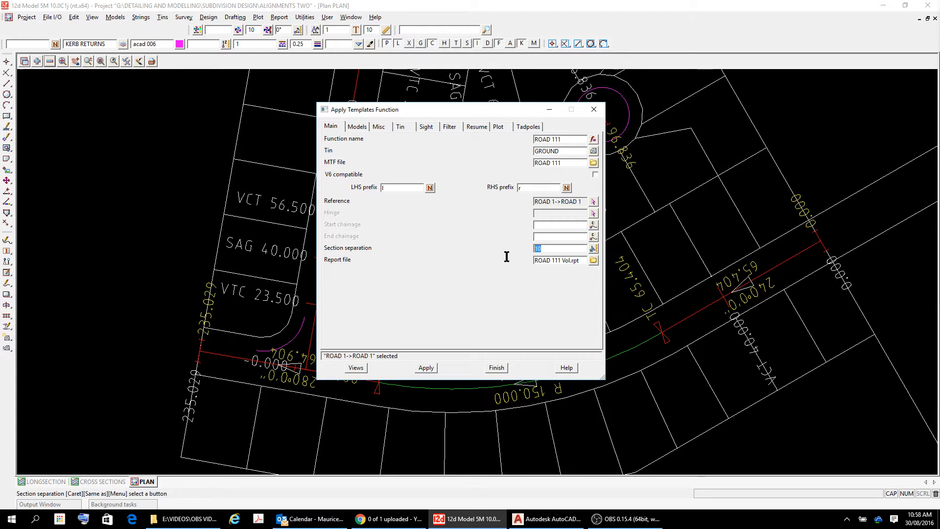
{"action": "type", "text": "5"}
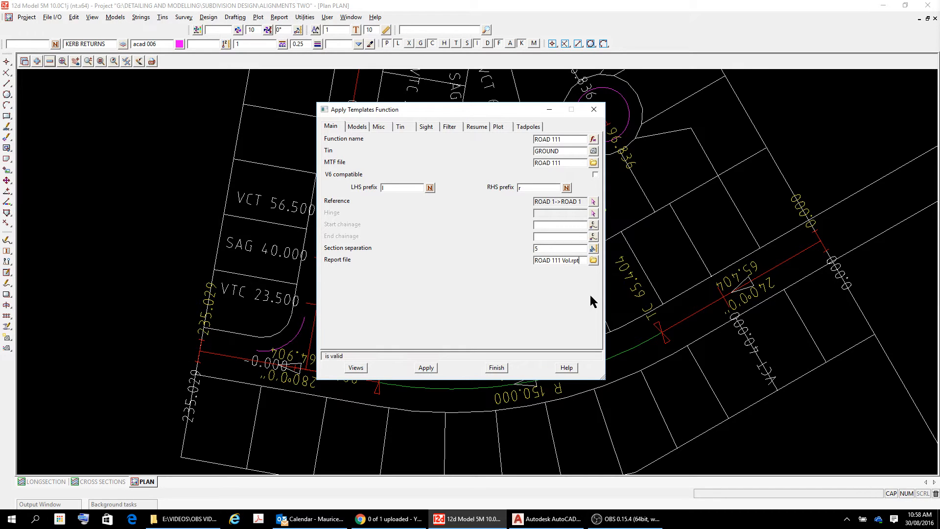
{"action": "mouse_move", "coordinate": [368, 142]}
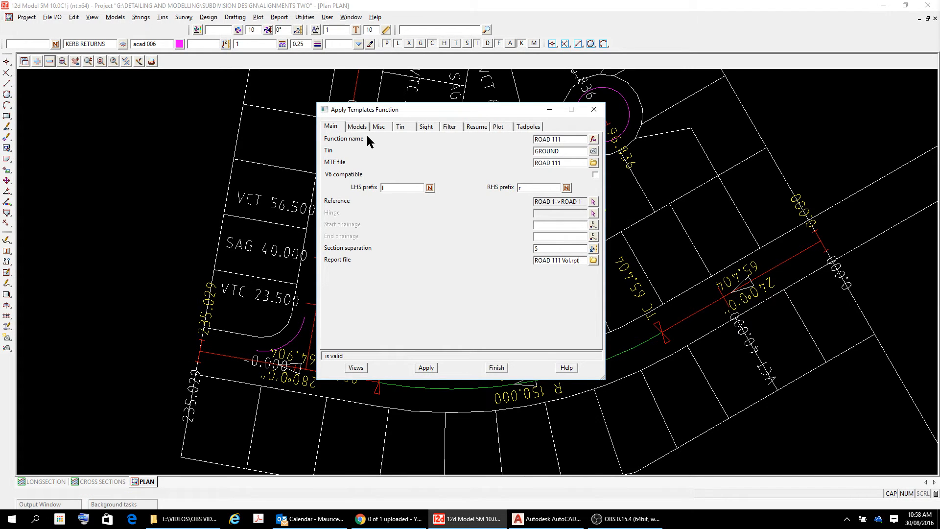
- Review the Models, Misc, Tin, Sight and Resume settings of the run
{"action": "left_click", "coordinate": [356, 126]}
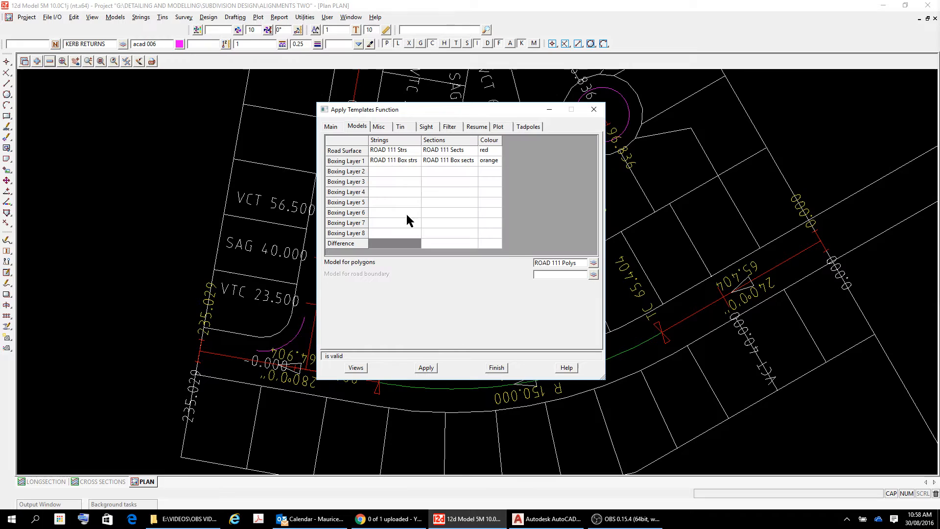
{"action": "mouse_move", "coordinate": [371, 176]}
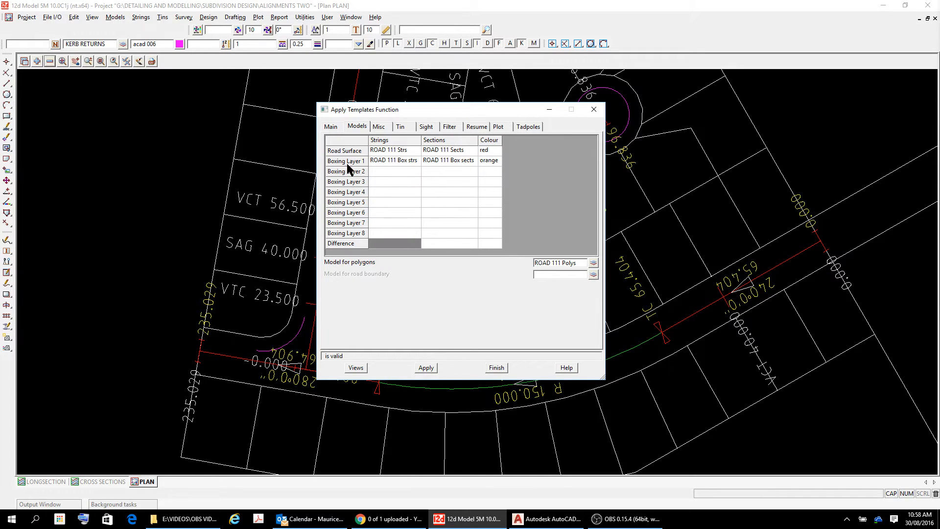
{"action": "mouse_move", "coordinate": [352, 170]}
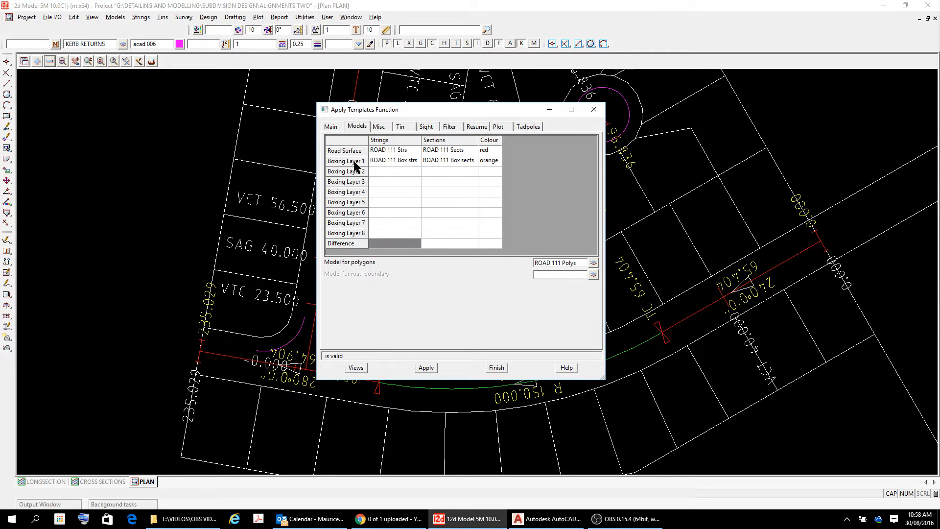
{"action": "mouse_move", "coordinate": [437, 195]}
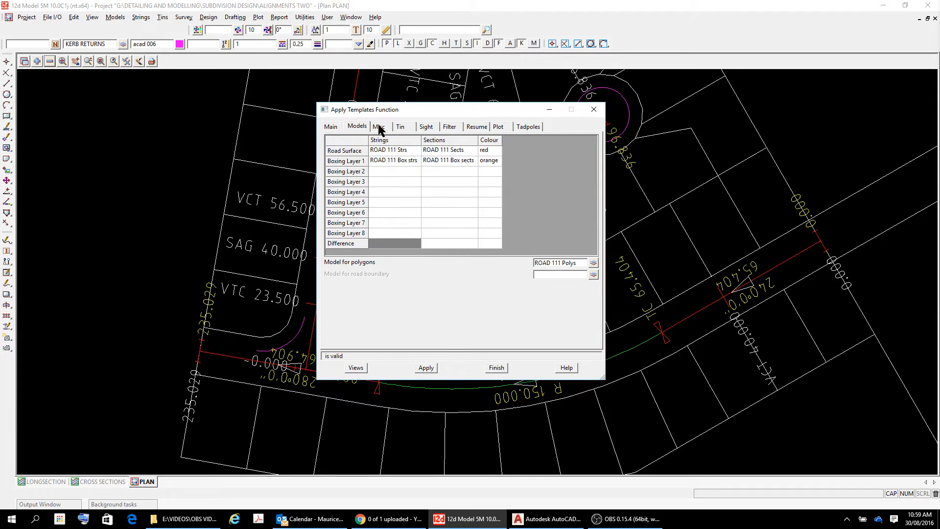
{"action": "left_click", "coordinate": [379, 126]}
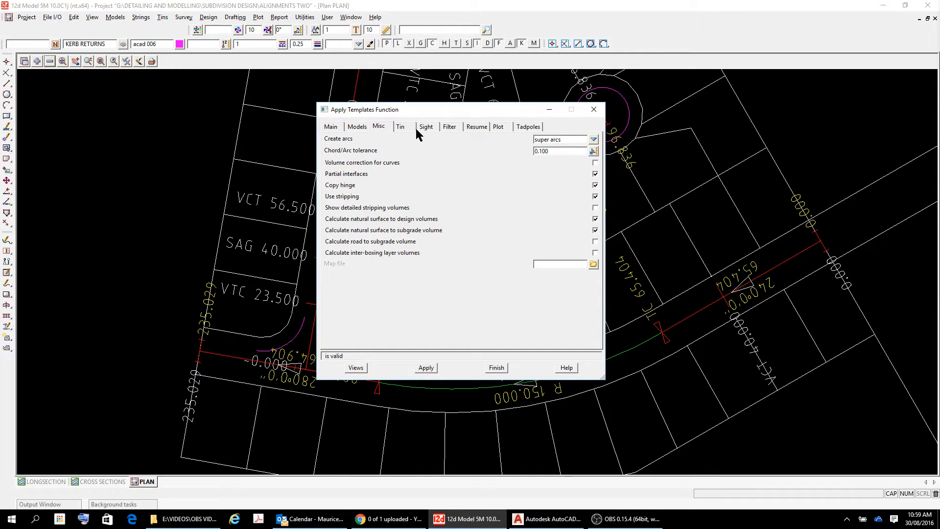
{"action": "left_click", "coordinate": [400, 126]}
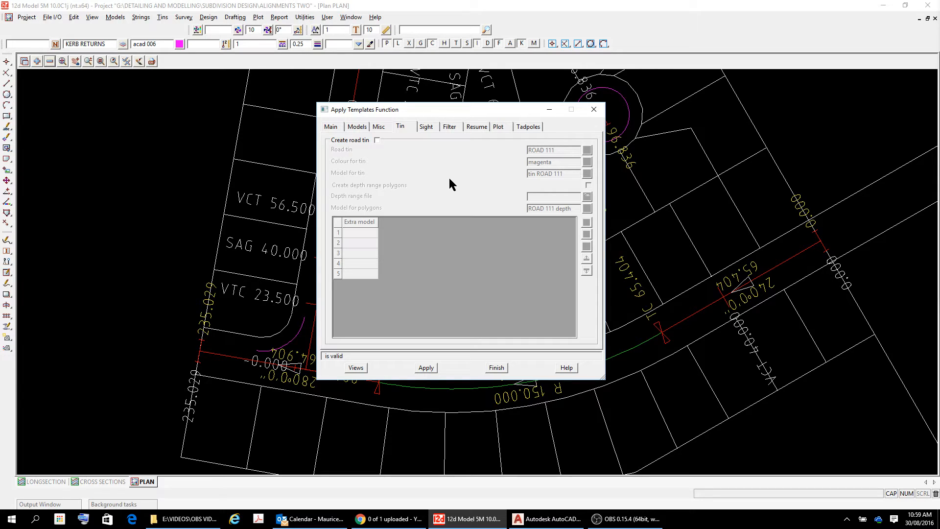
{"action": "mouse_move", "coordinate": [436, 148]}
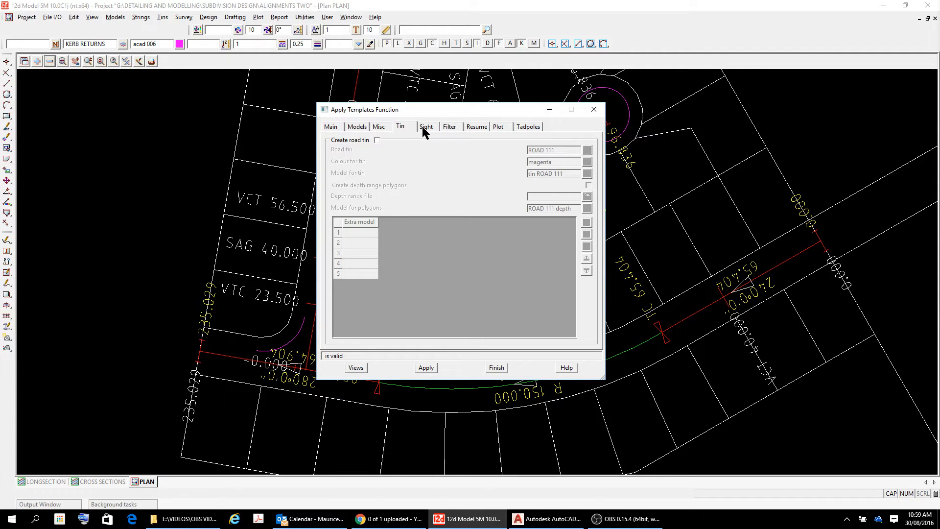
{"action": "left_click", "coordinate": [476, 126]}
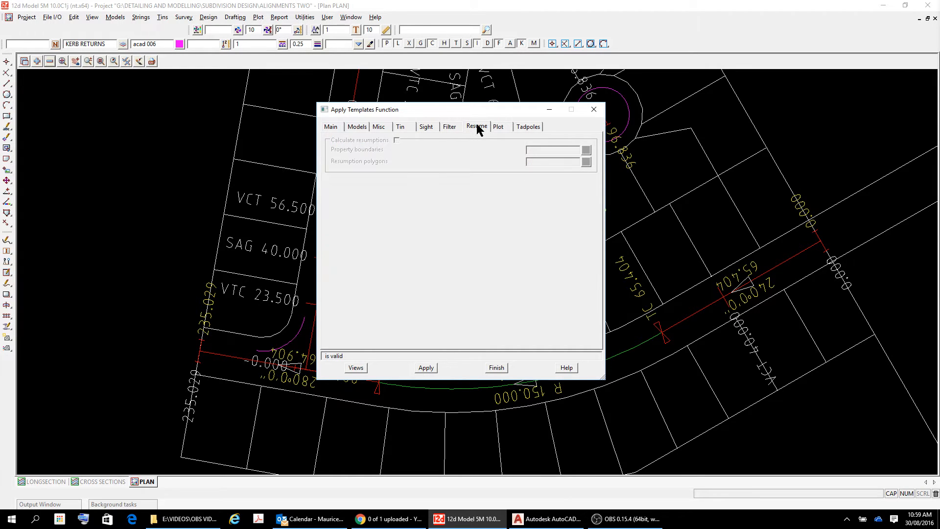
{"action": "left_click", "coordinate": [528, 126]}
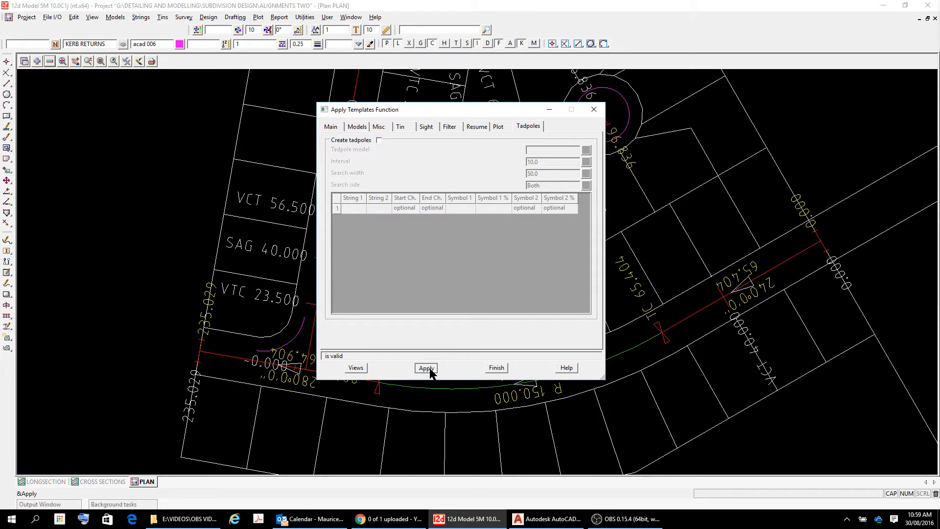
- Run the ROAD 111 templates along ROAD 1 and finish the function
{"action": "left_click", "coordinate": [426, 367]}
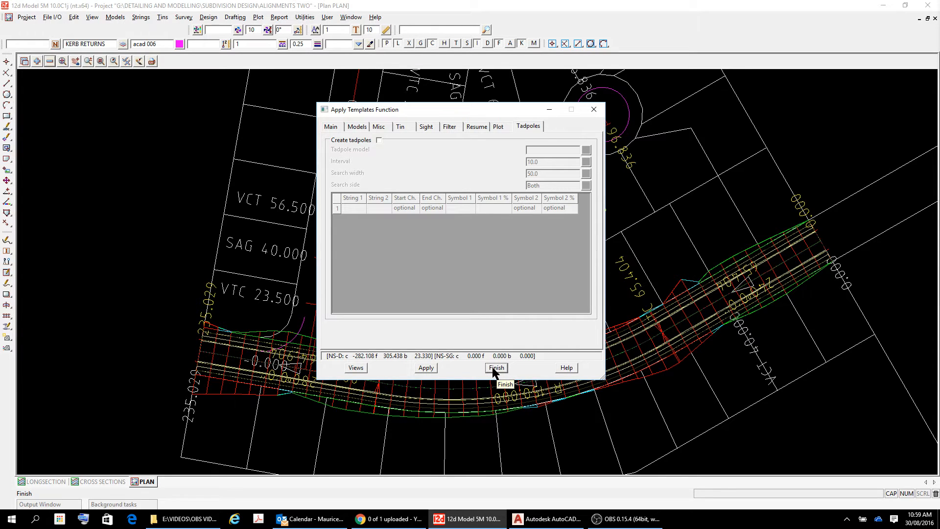
{"action": "left_click", "coordinate": [496, 367]}
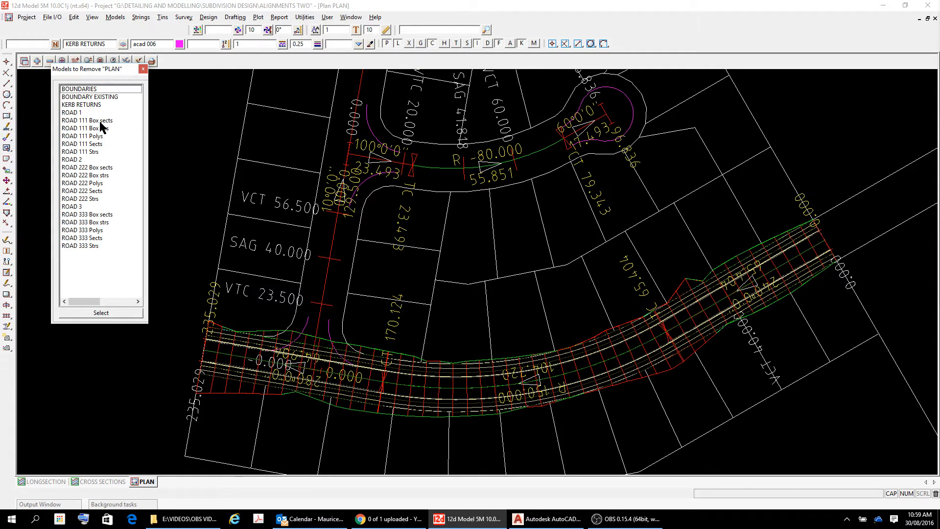
{"action": "mouse_move", "coordinate": [99, 170]}
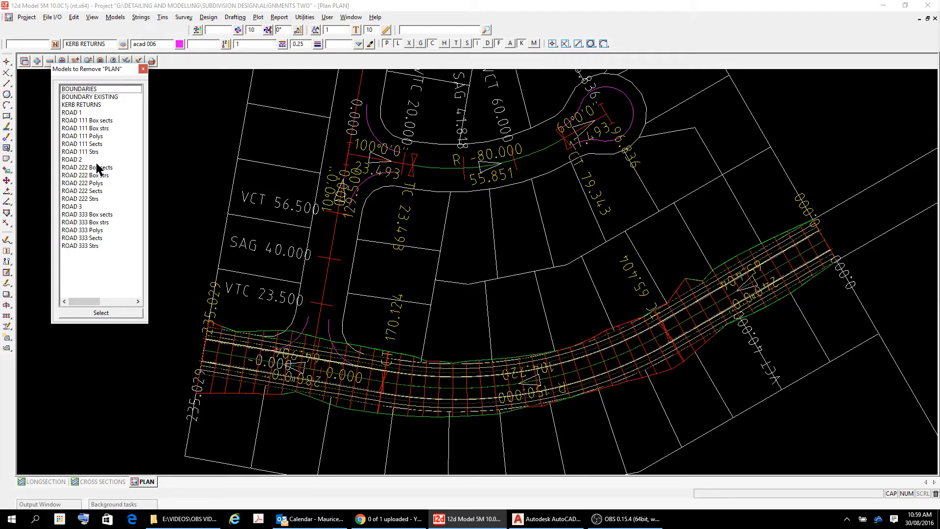
{"action": "mouse_move", "coordinate": [94, 146]}
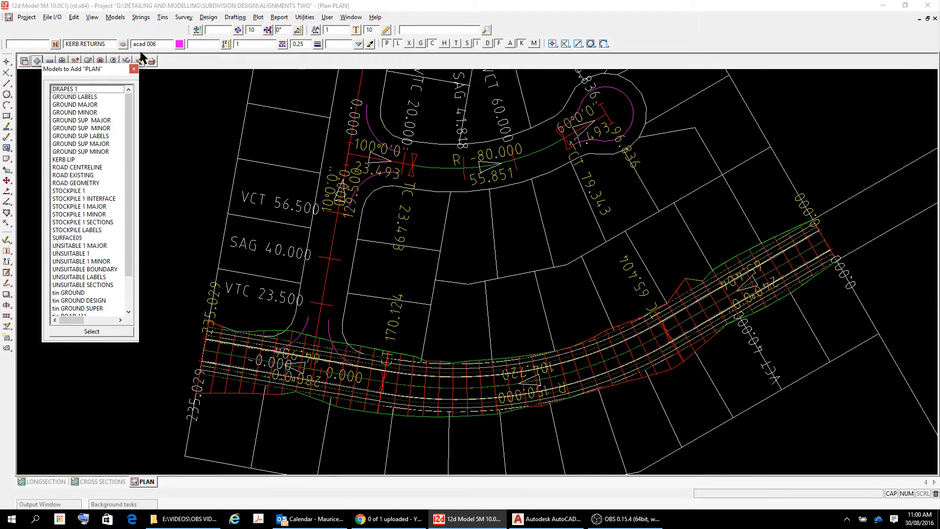
{"action": "left_click", "coordinate": [134, 69]}
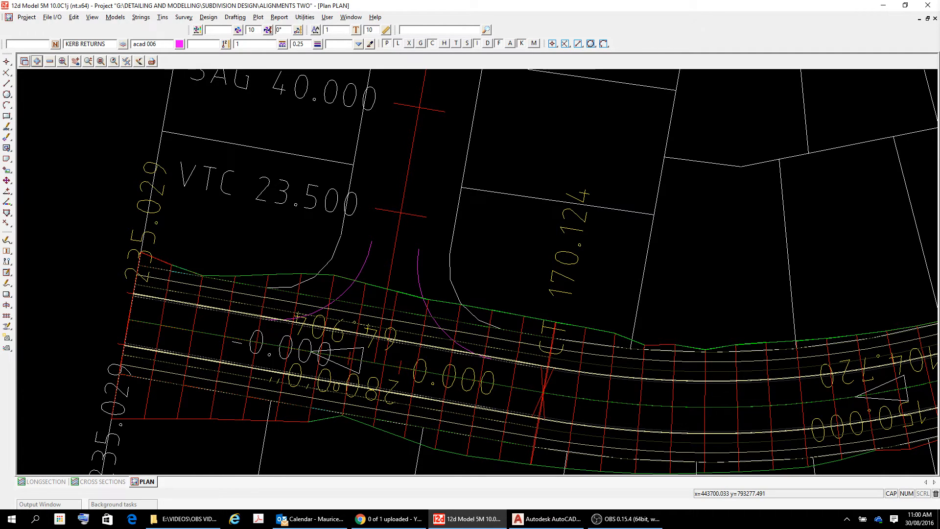
{"action": "mouse_move", "coordinate": [283, 322]}
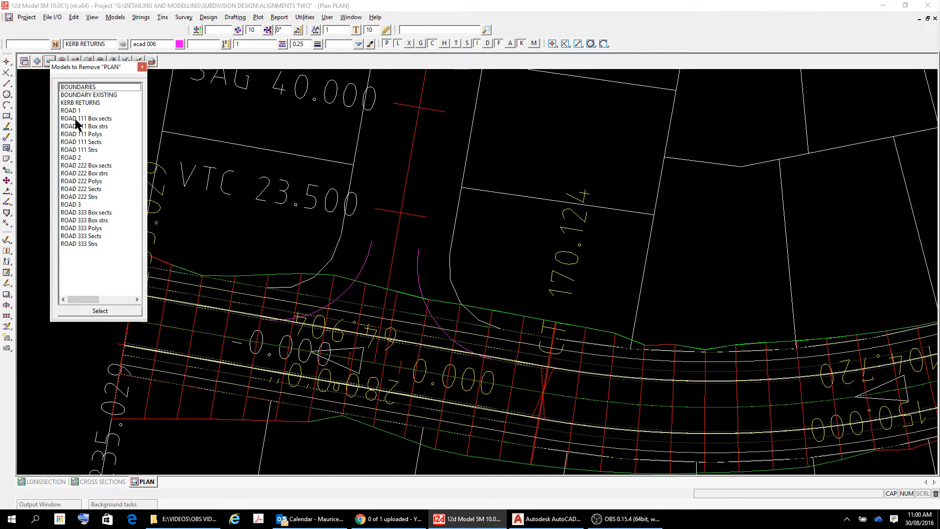
{"action": "mouse_move", "coordinate": [81, 126]}
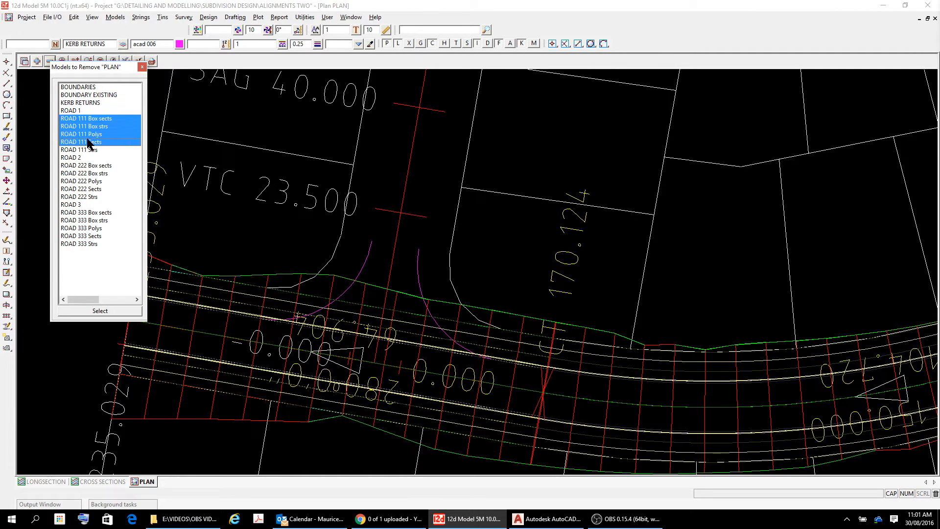
- Remove the five ROAD 111 models from the plan view
{"action": "left_click", "coordinate": [81, 149]}
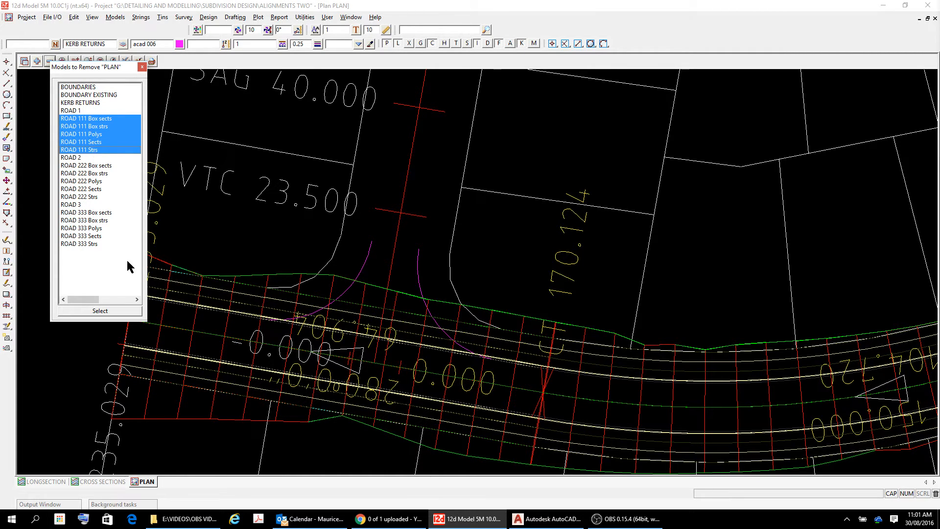
{"action": "left_click", "coordinate": [99, 310]}
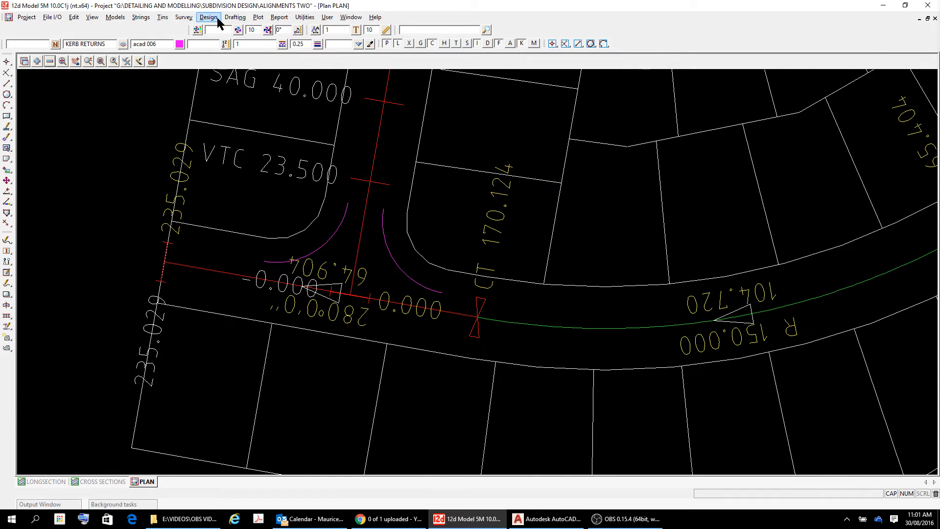
- Reopen ROAD 111.mtf for editing and show its right-side templates
{"action": "left_click", "coordinate": [207, 16]}
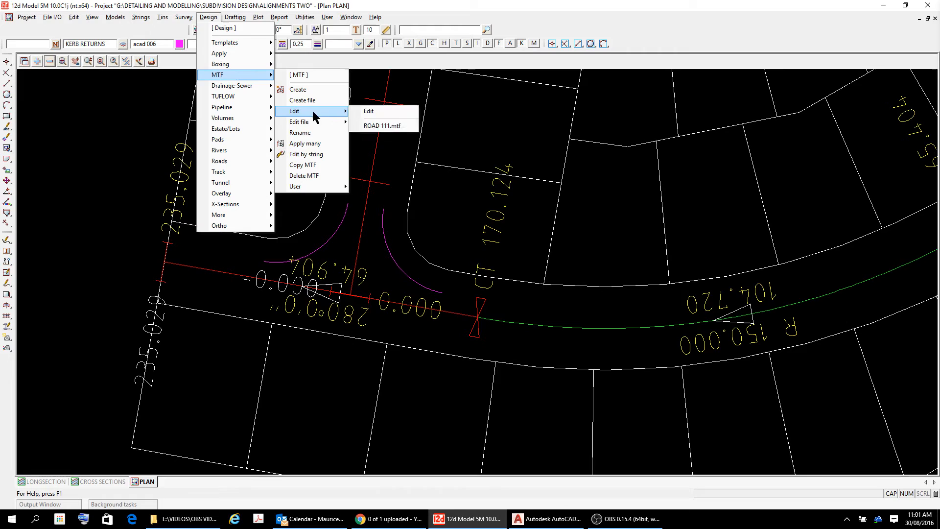
{"action": "left_click", "coordinate": [378, 125]}
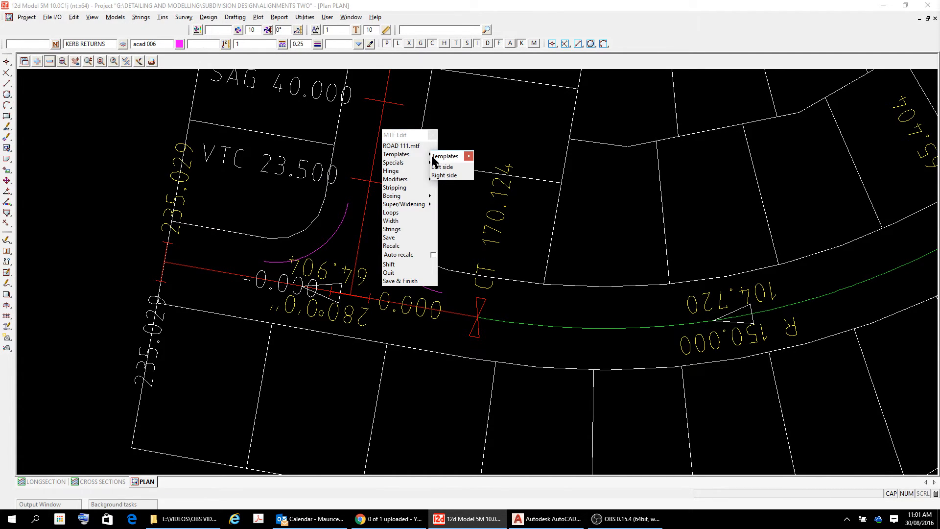
{"action": "left_click", "coordinate": [445, 176]}
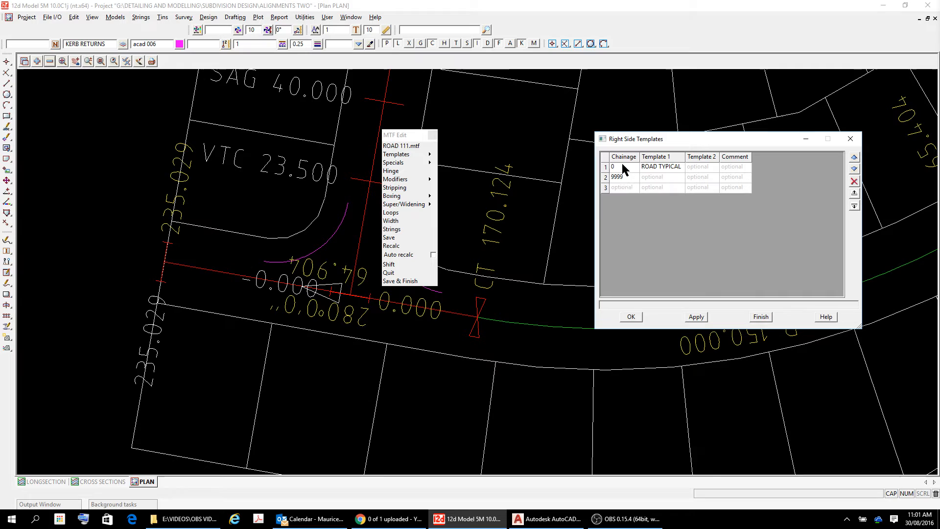
{"action": "left_click", "coordinate": [620, 167]}
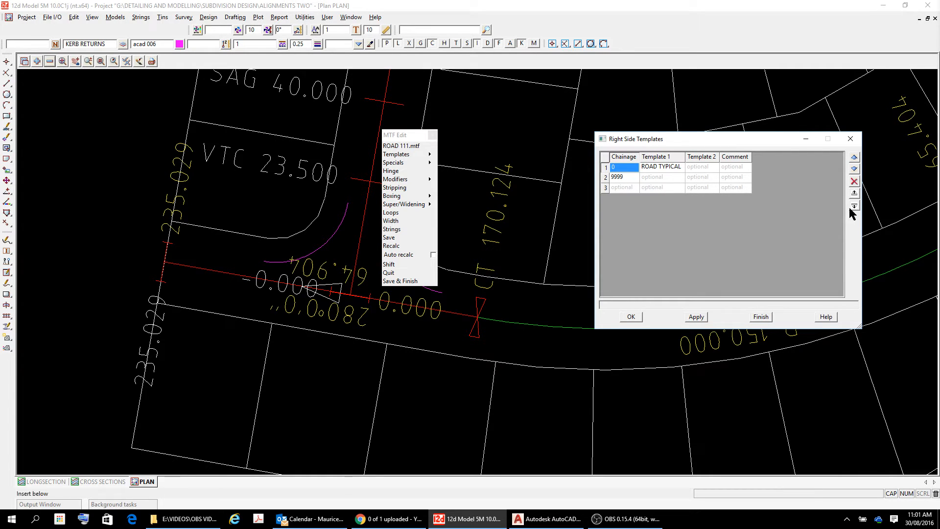
{"action": "mouse_move", "coordinate": [854, 209]}
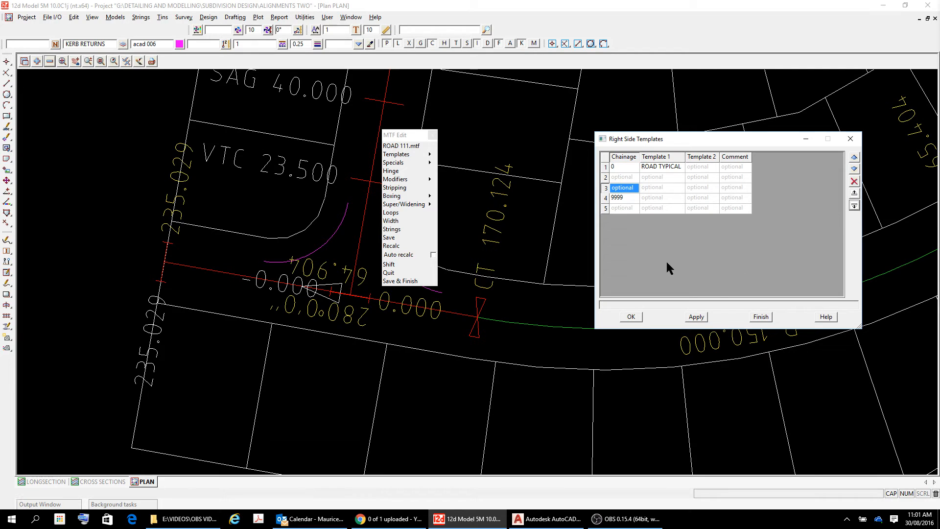
{"action": "mouse_move", "coordinate": [621, 185]}
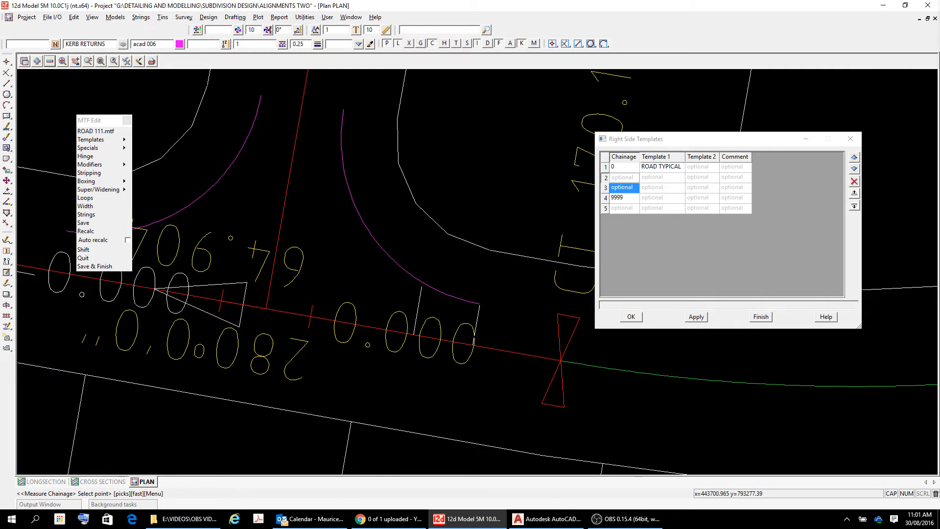
- Measure kerb-return chainages 178.0286 and 215.0287 into the right-side rows, leaving row 2 blank
{"action": "right_click", "coordinate": [480, 303]}
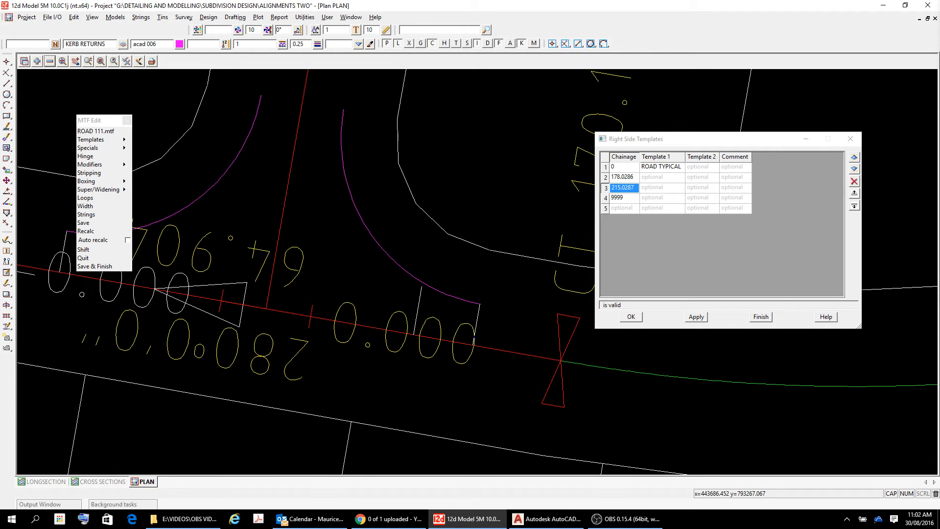
{"action": "mouse_move", "coordinate": [678, 178]}
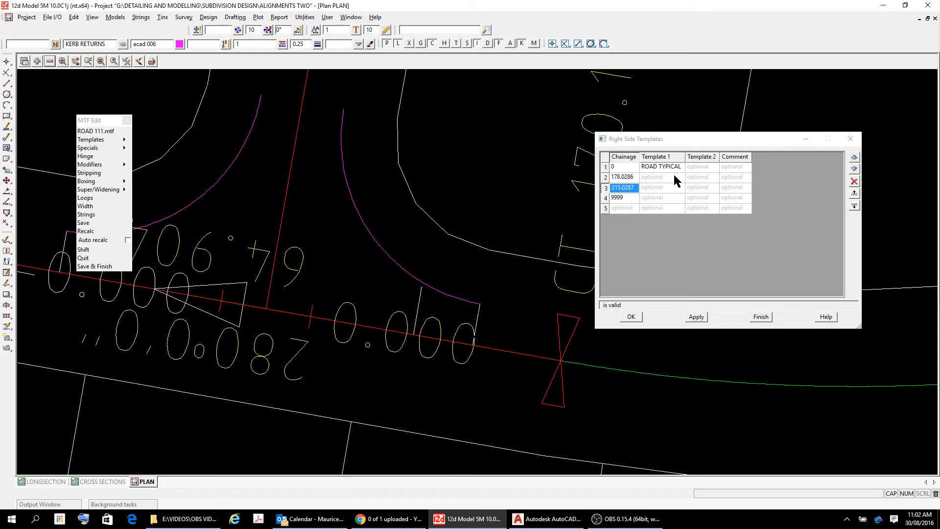
{"action": "left_click", "coordinate": [660, 178]}
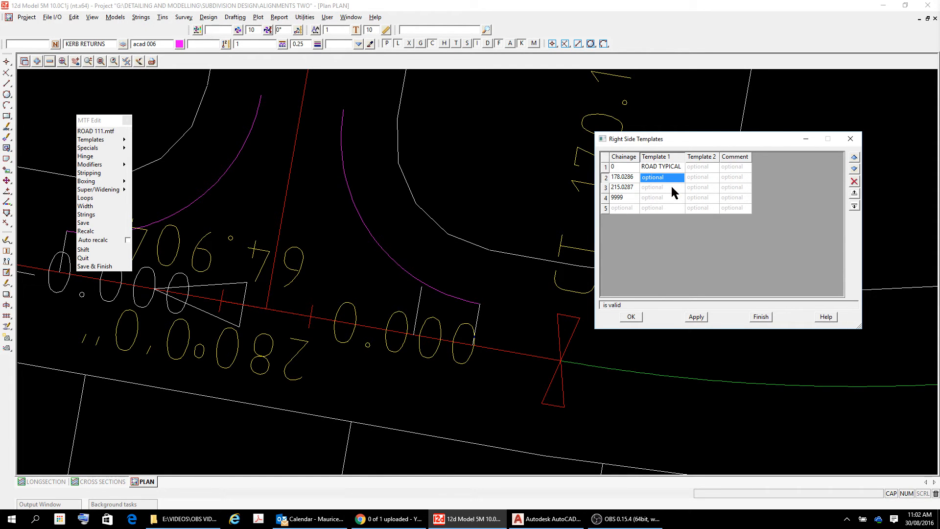
{"action": "left_click", "coordinate": [661, 188]}
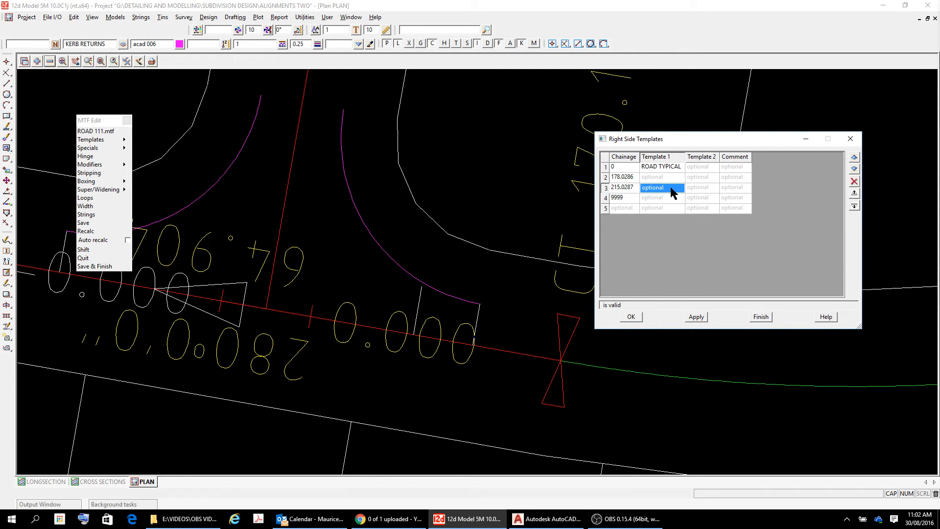
- Set ROAD TYPICAL to resume at chainage 215.0287, apply and close the table
{"action": "left_click", "coordinate": [653, 187]}
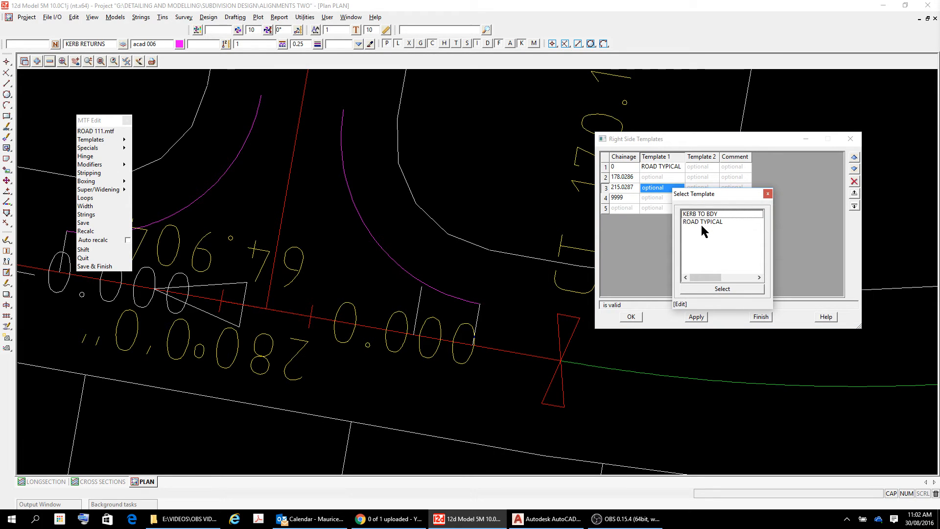
{"action": "left_click", "coordinate": [702, 222]}
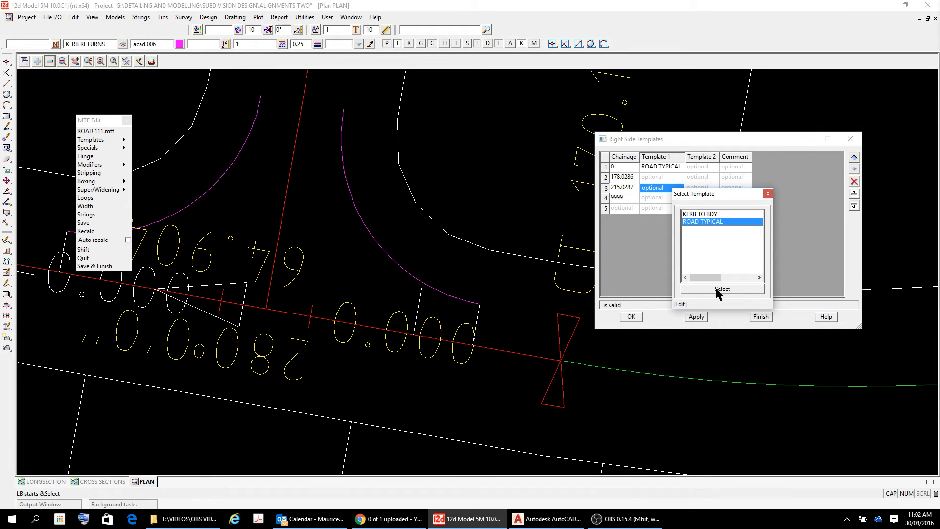
{"action": "left_click", "coordinate": [722, 290]}
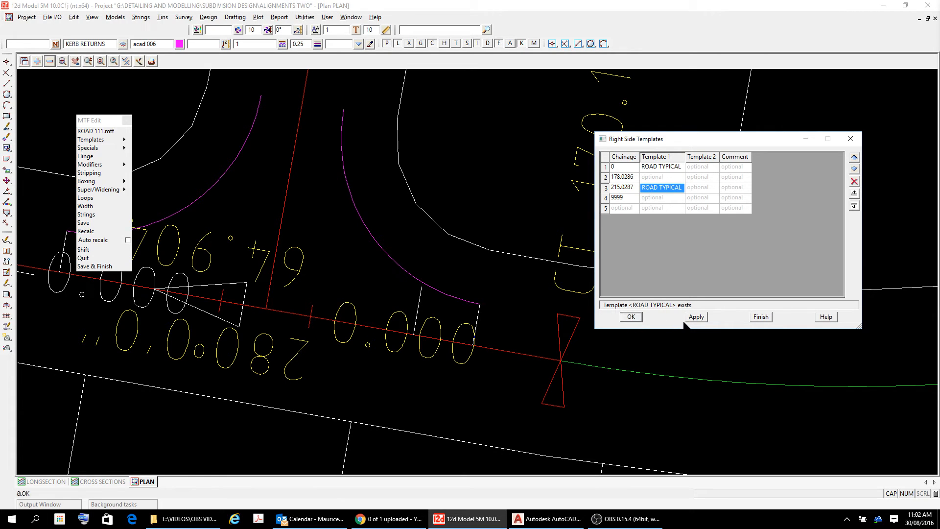
{"action": "left_click", "coordinate": [695, 316]}
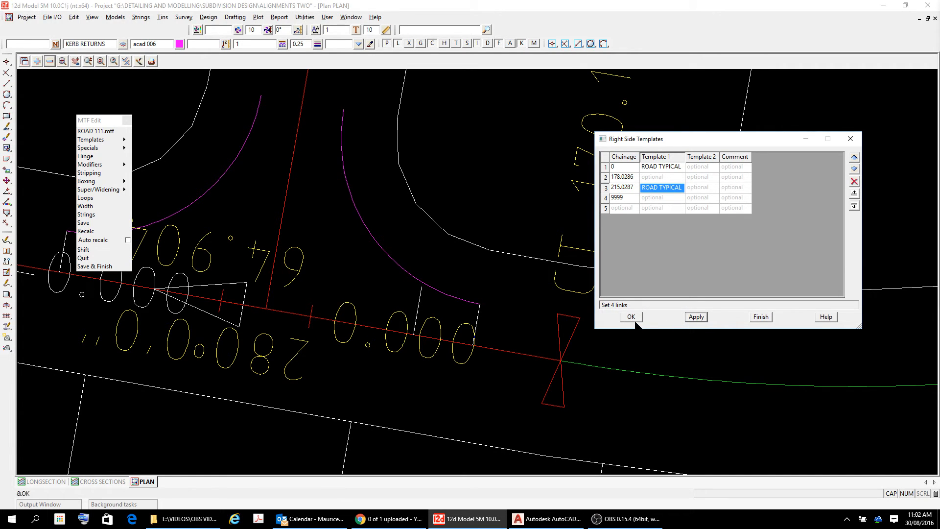
{"action": "left_click", "coordinate": [630, 317]}
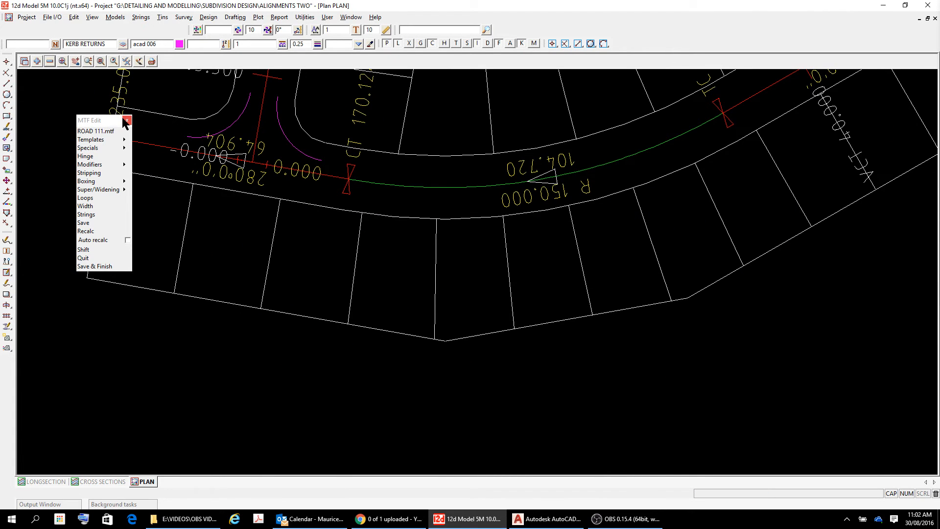
- Close the MTF editor and add the ROAD 111 models back onto the plan
{"action": "left_click", "coordinate": [83, 257]}
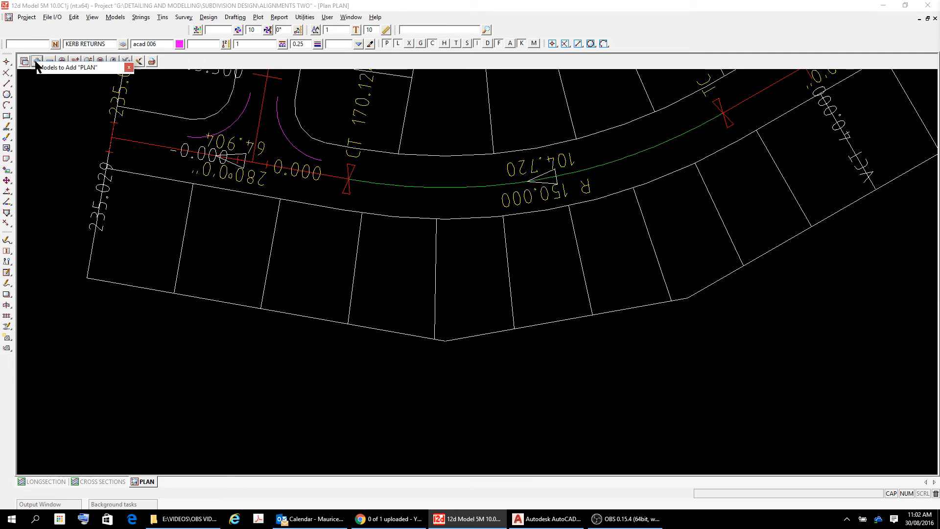
{"action": "left_click", "coordinate": [79, 182]}
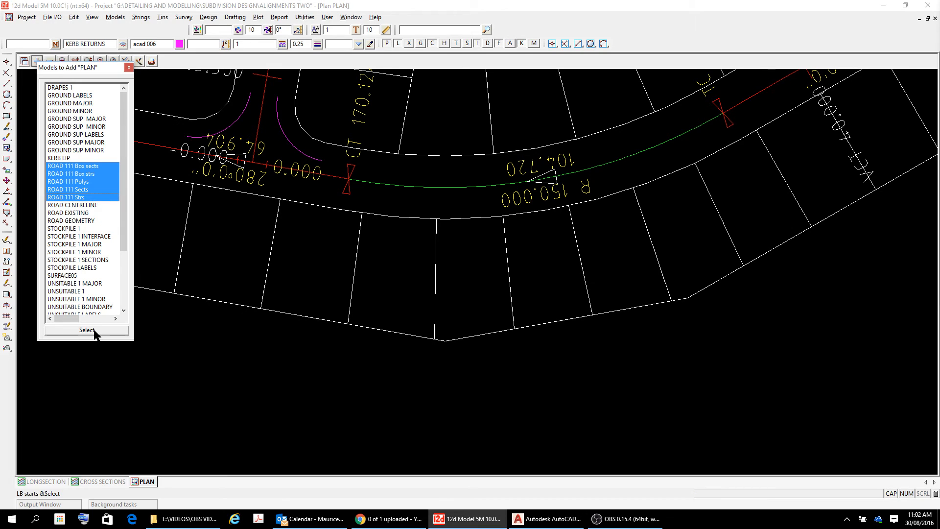
{"action": "left_click", "coordinate": [87, 330]}
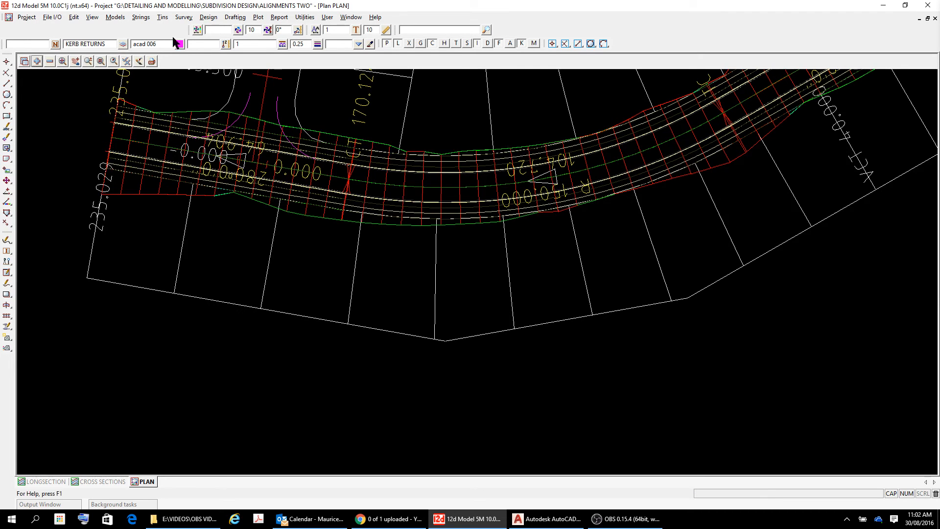
{"action": "left_click", "coordinate": [208, 16]}
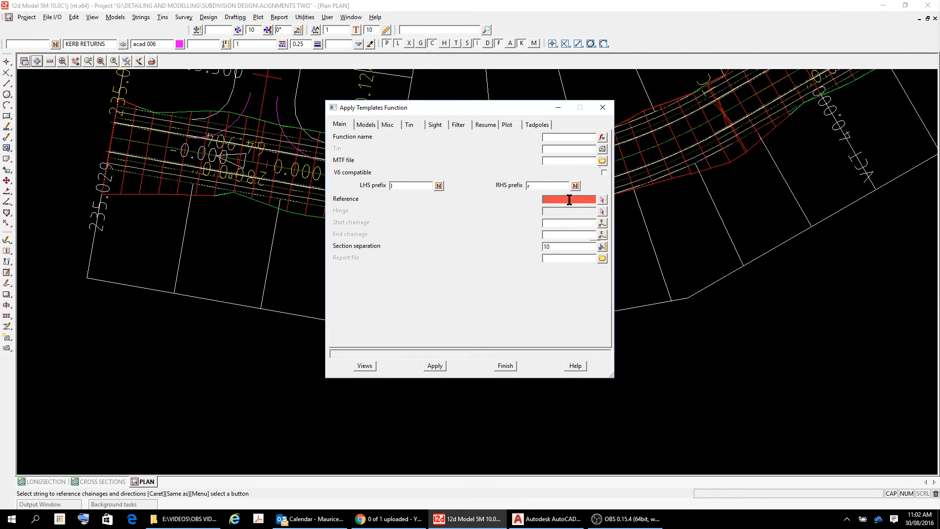
{"action": "mouse_move", "coordinate": [606, 138]}
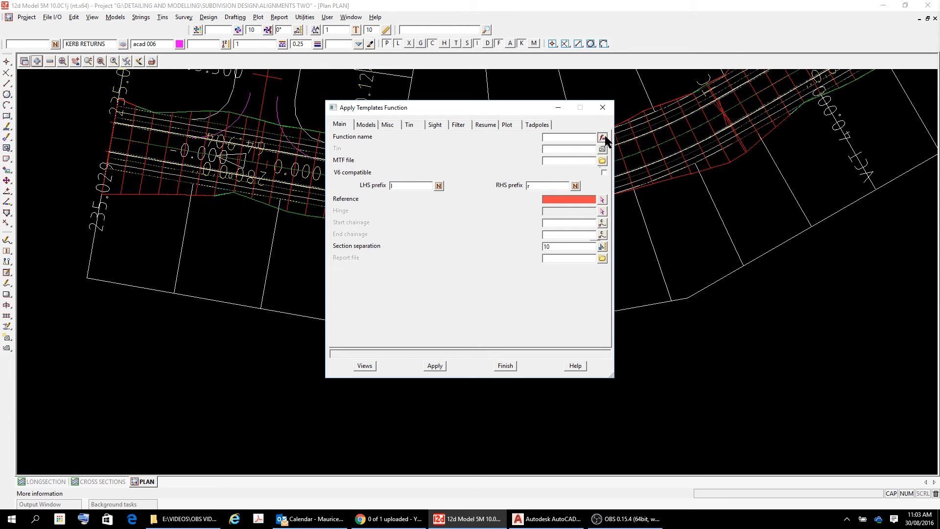
- Pick function ROAD 111, apply it to rebuild the road strings along ROAD 1, and finish
{"action": "left_click", "coordinate": [602, 137]}
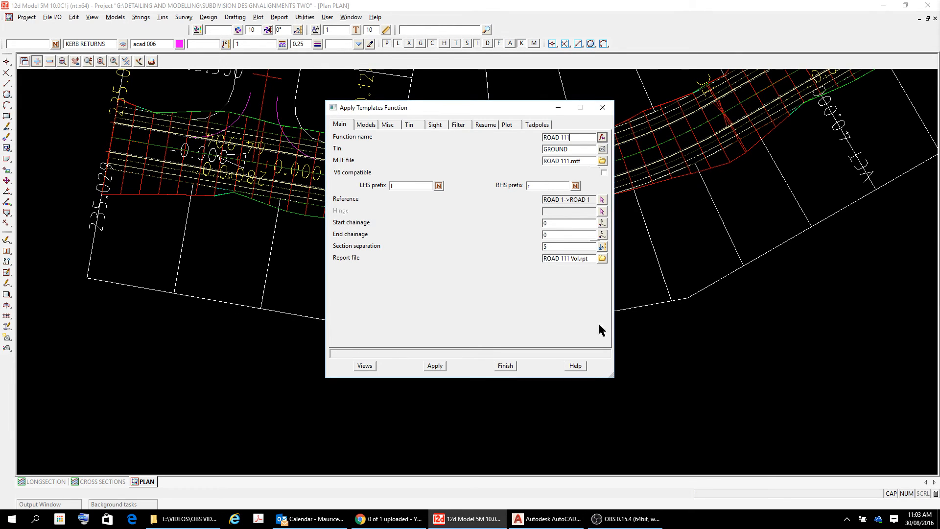
{"action": "left_click", "coordinate": [434, 365]}
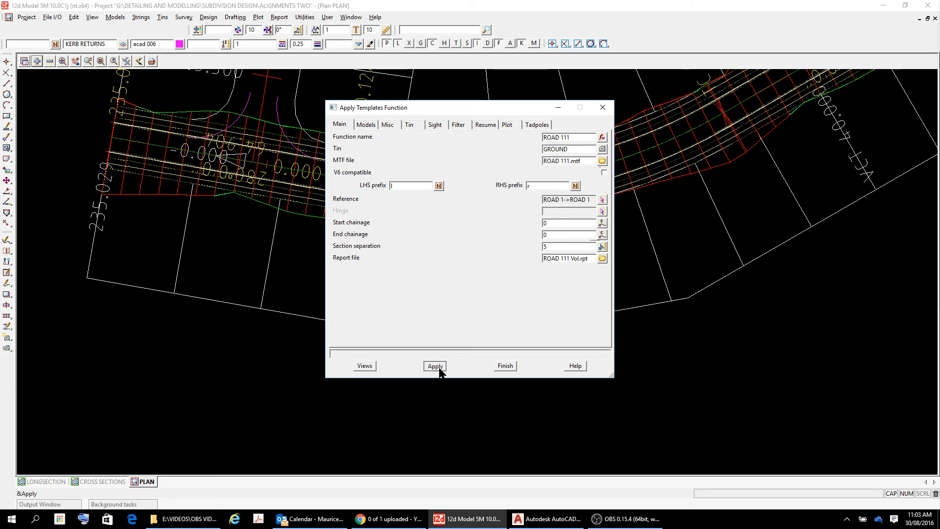
{"action": "left_click", "coordinate": [434, 366]}
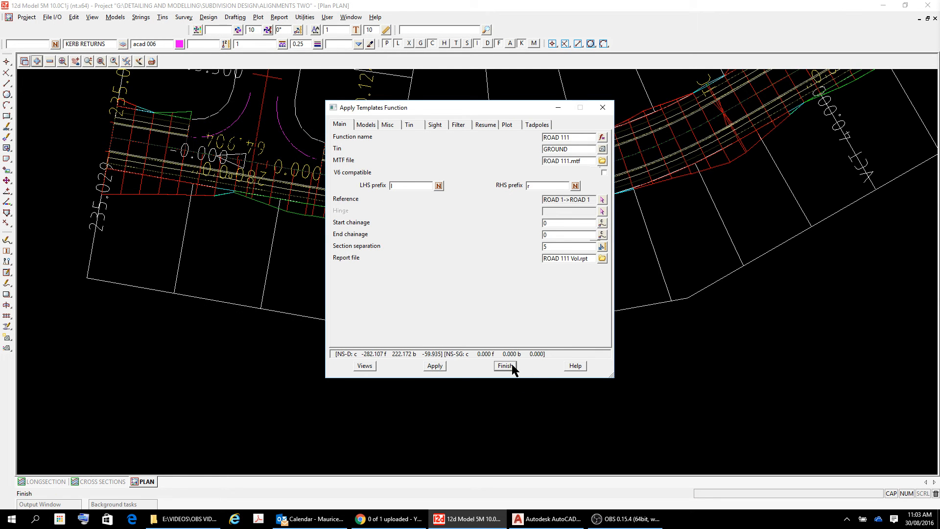
{"action": "left_click", "coordinate": [505, 365]}
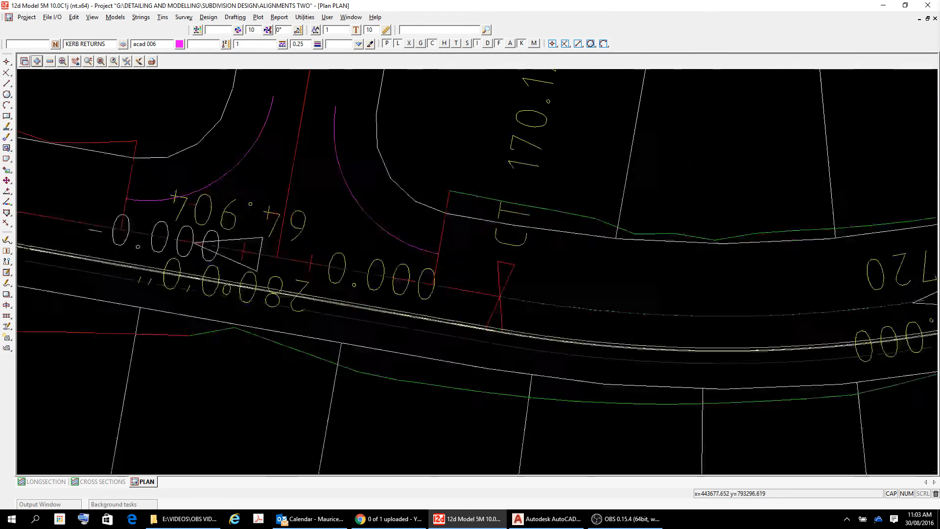